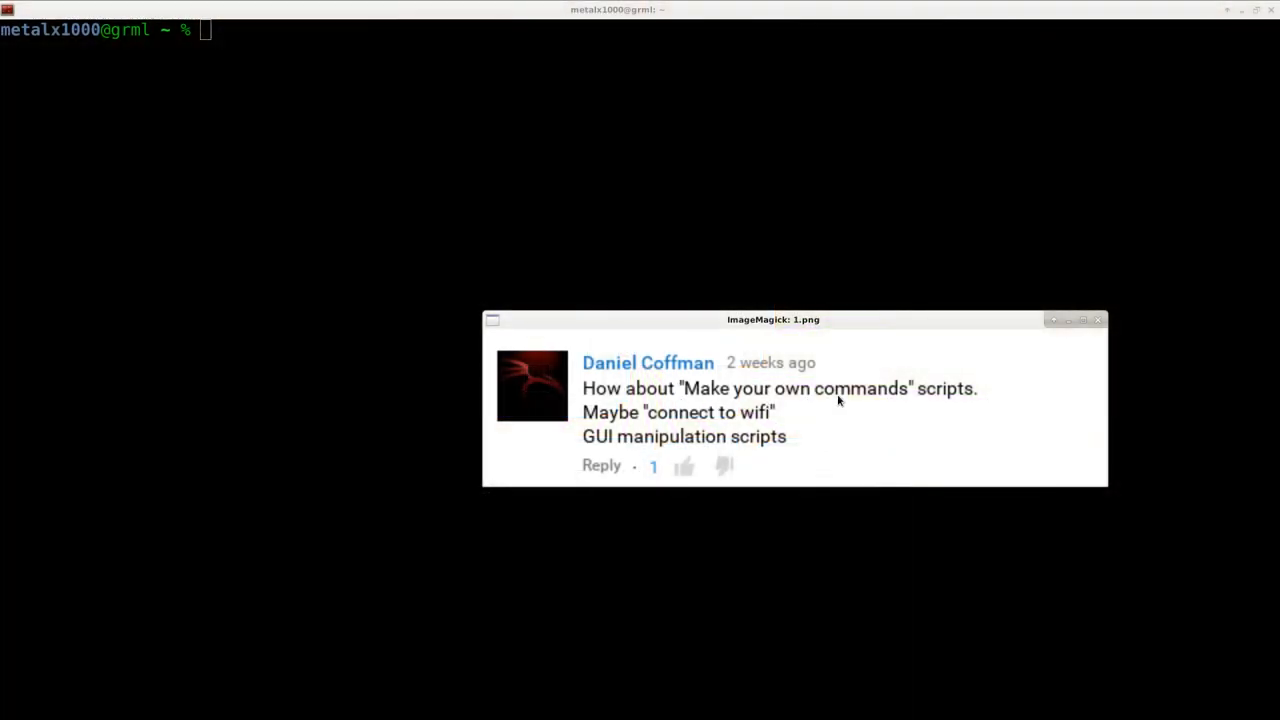
mouse_move(978, 400)
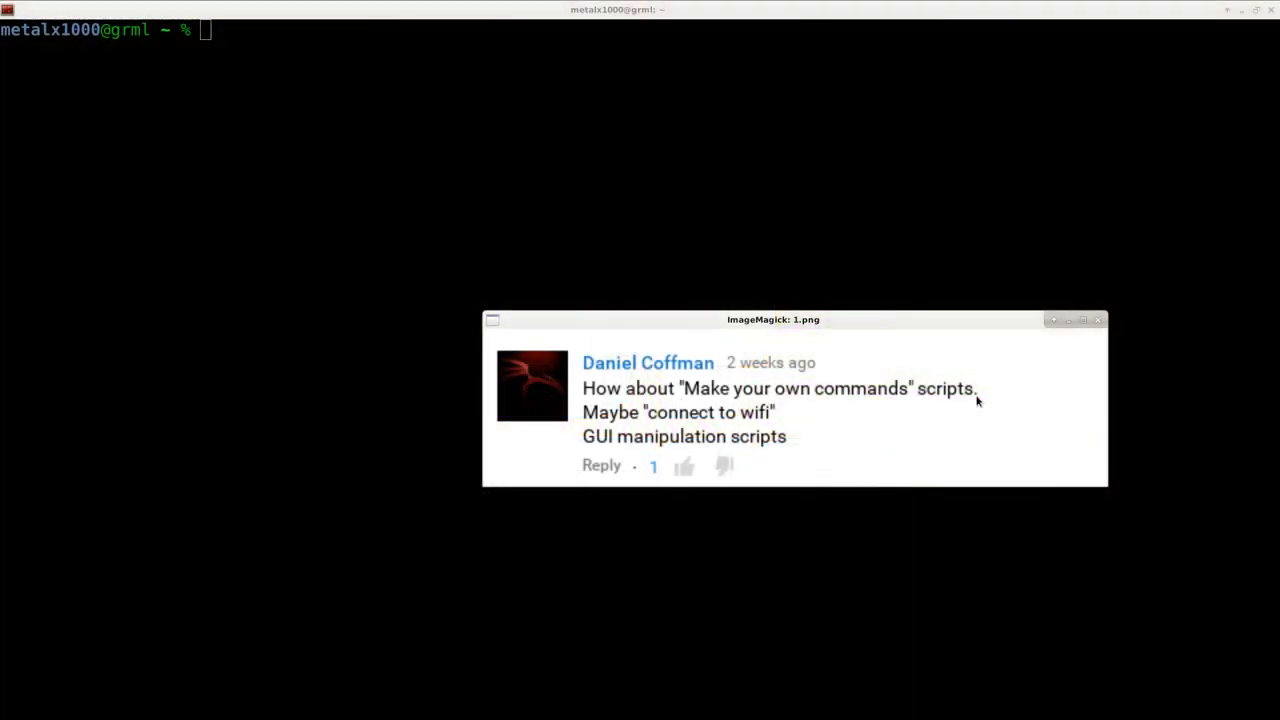
mouse_move(596, 436)
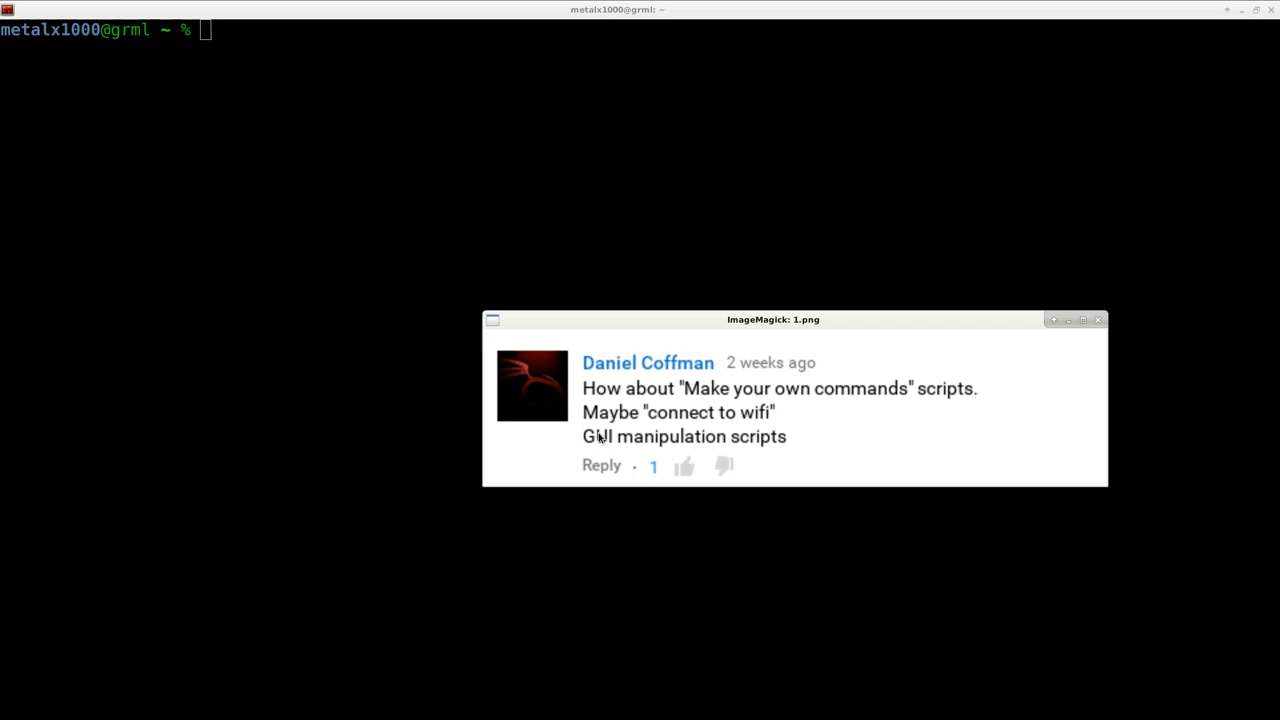
mouse_move(640, 198)
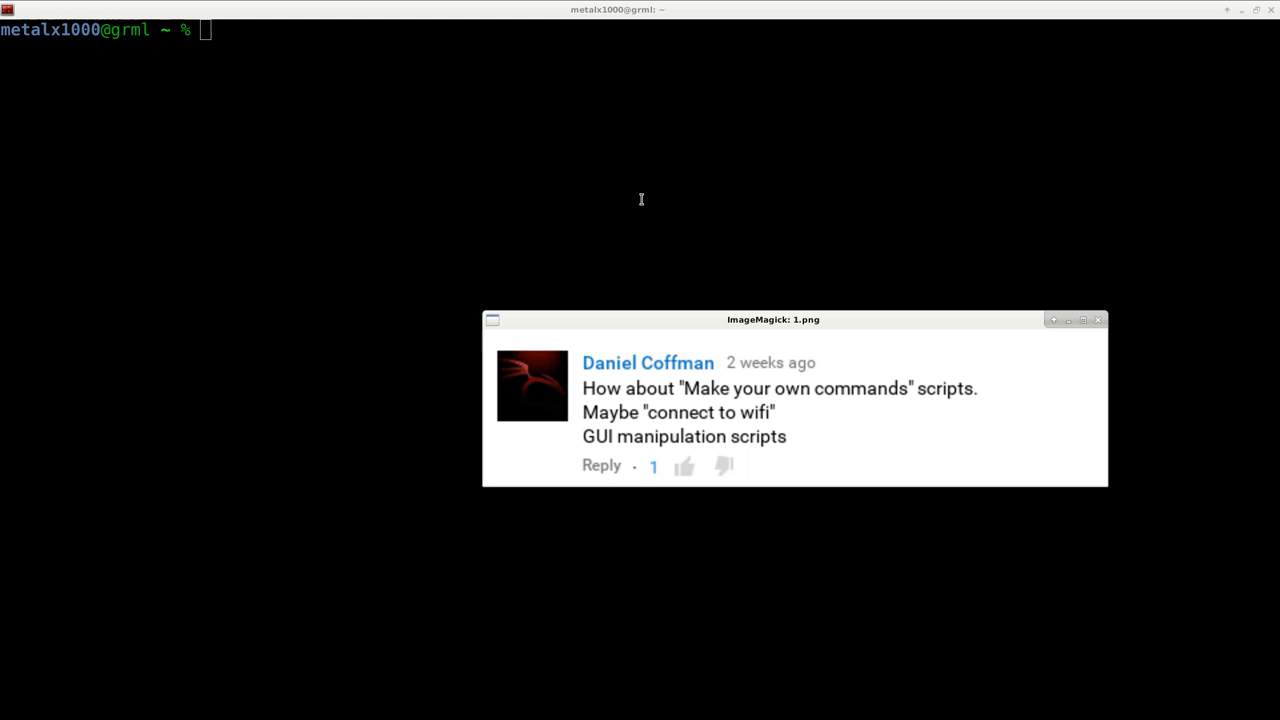
- Close the comment image, run ls -lha to list all home files with sizes, then clear the screen
click(1098, 320)
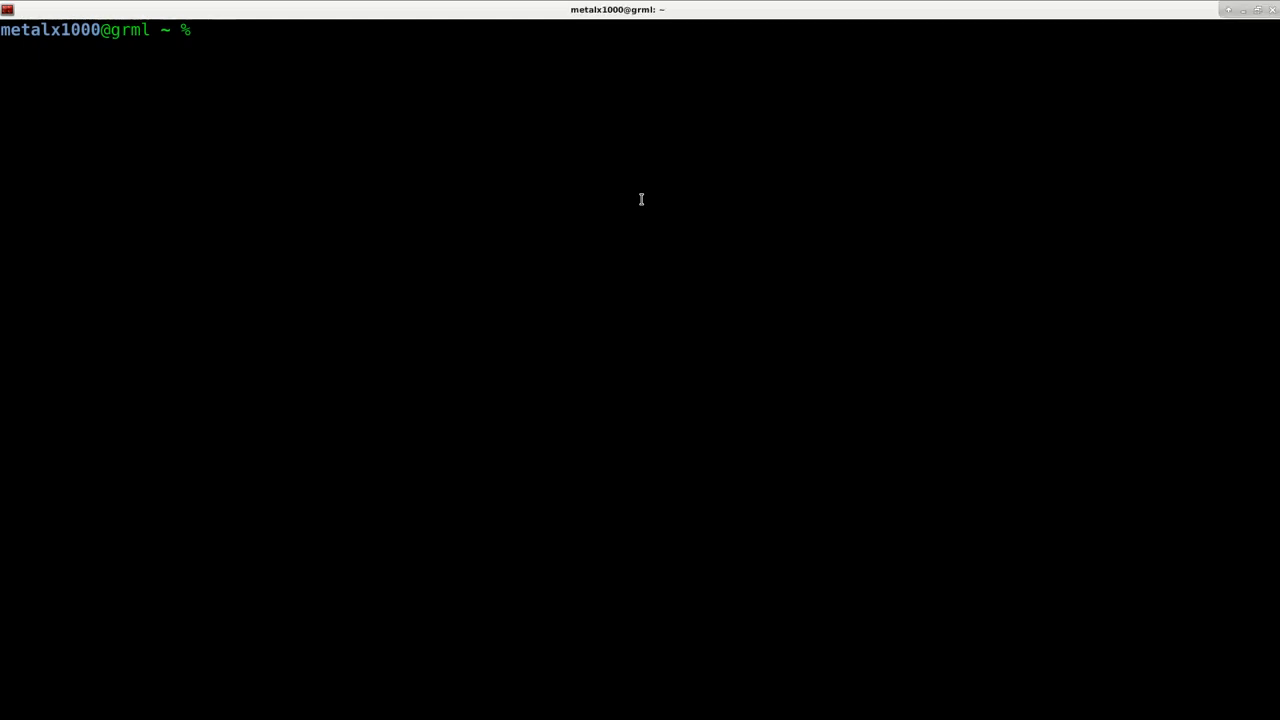
text(alai)
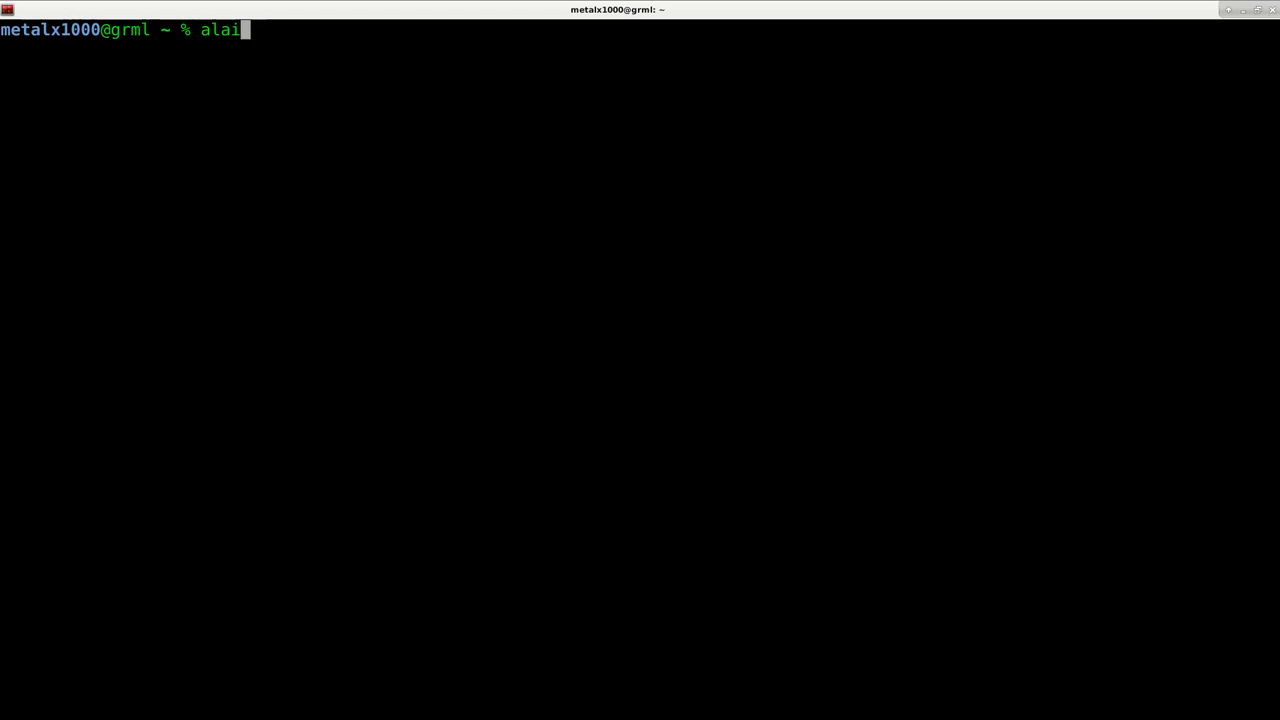
text(s)
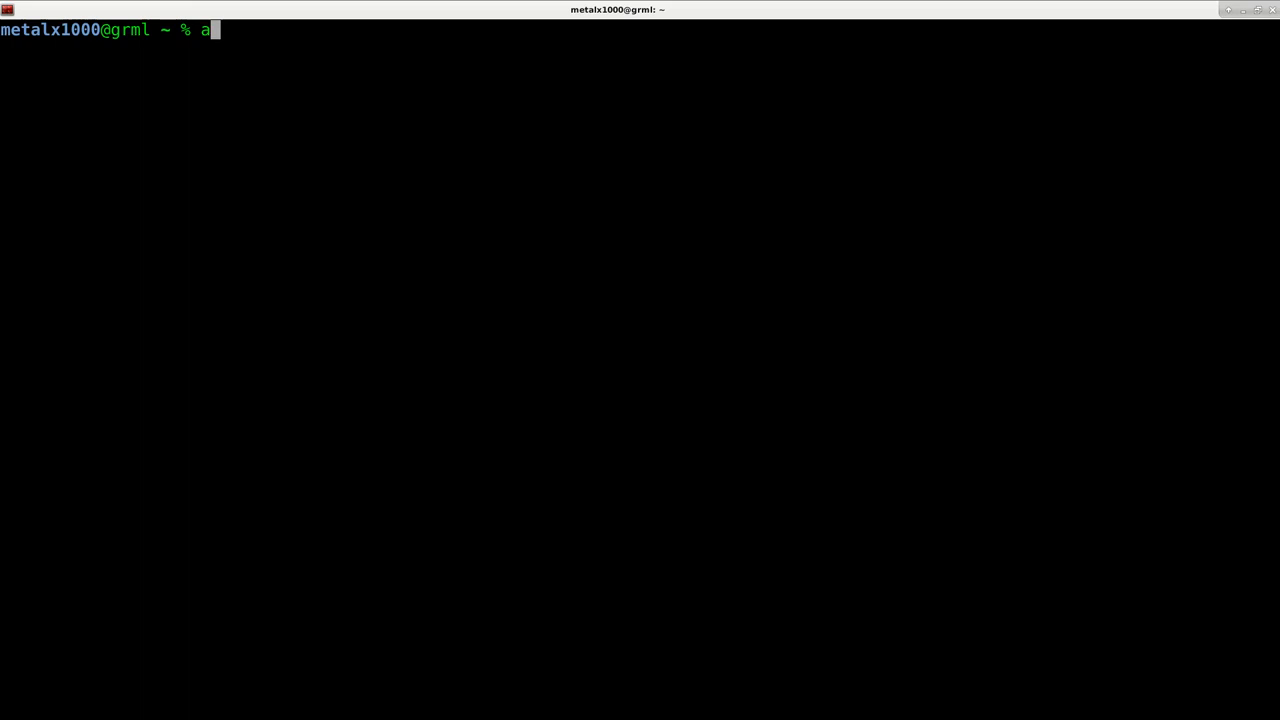
text(ls -l)
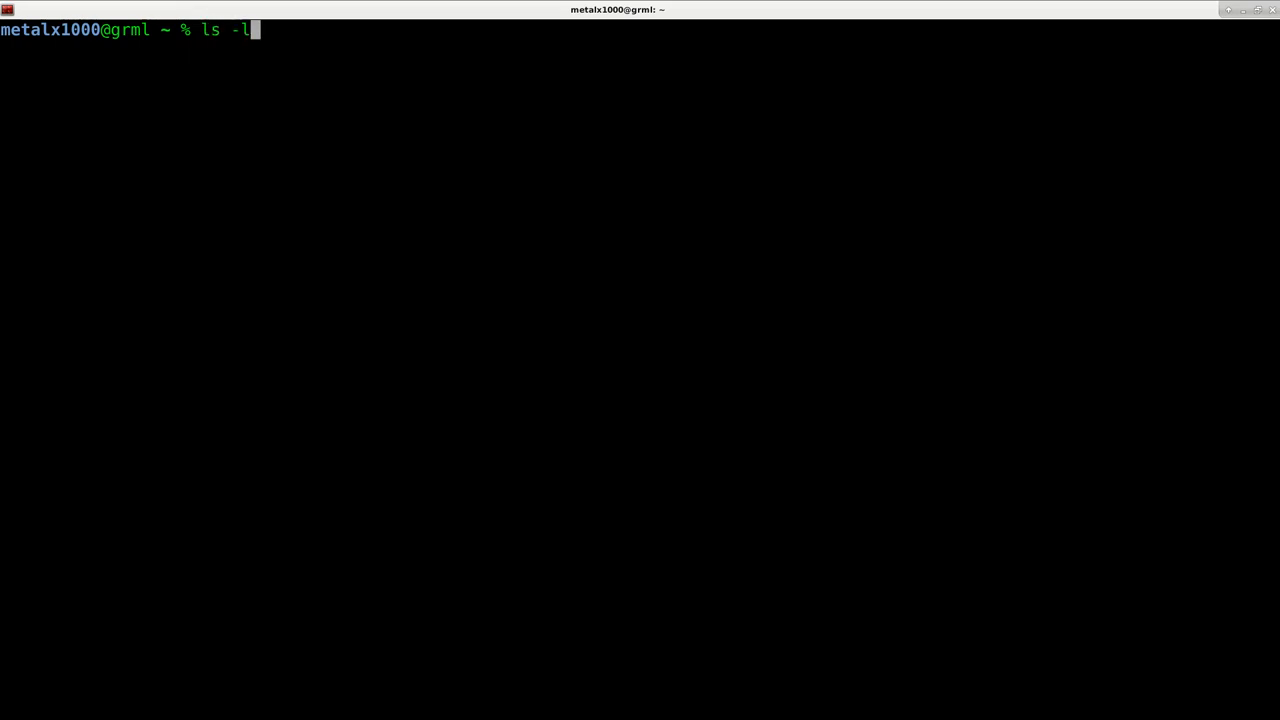
text(ha)
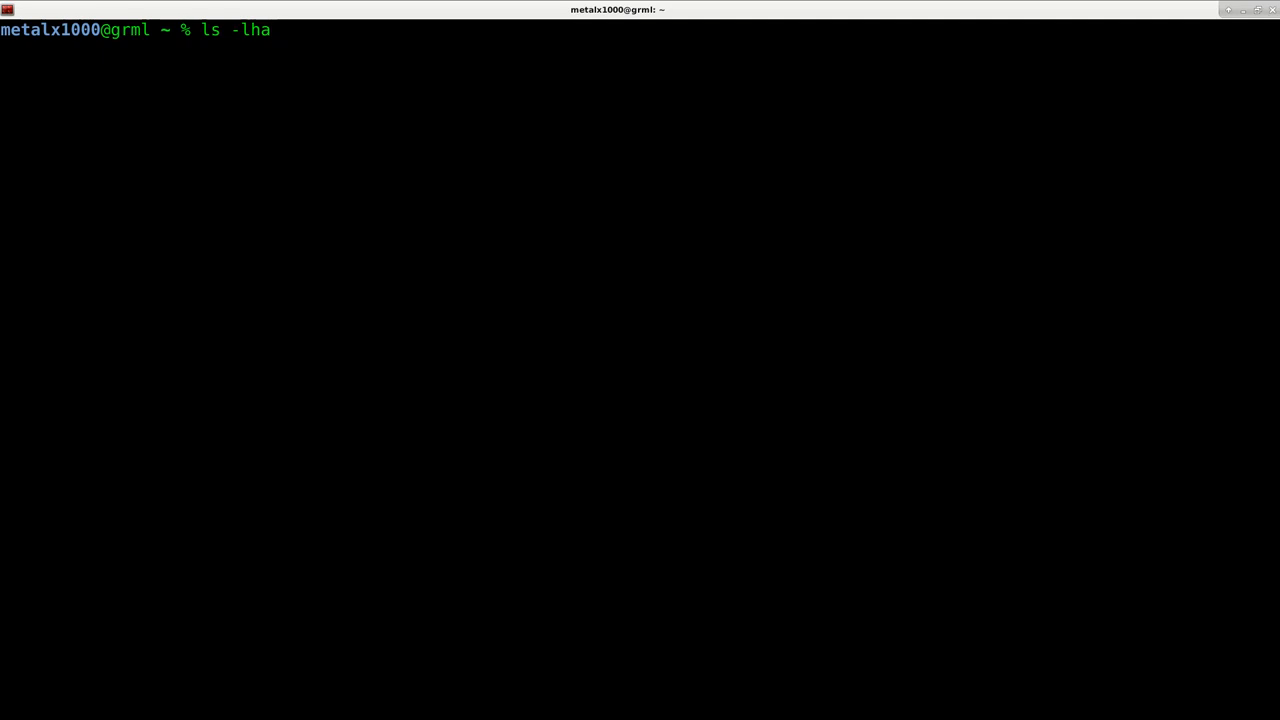
mouse_move(276, 30)
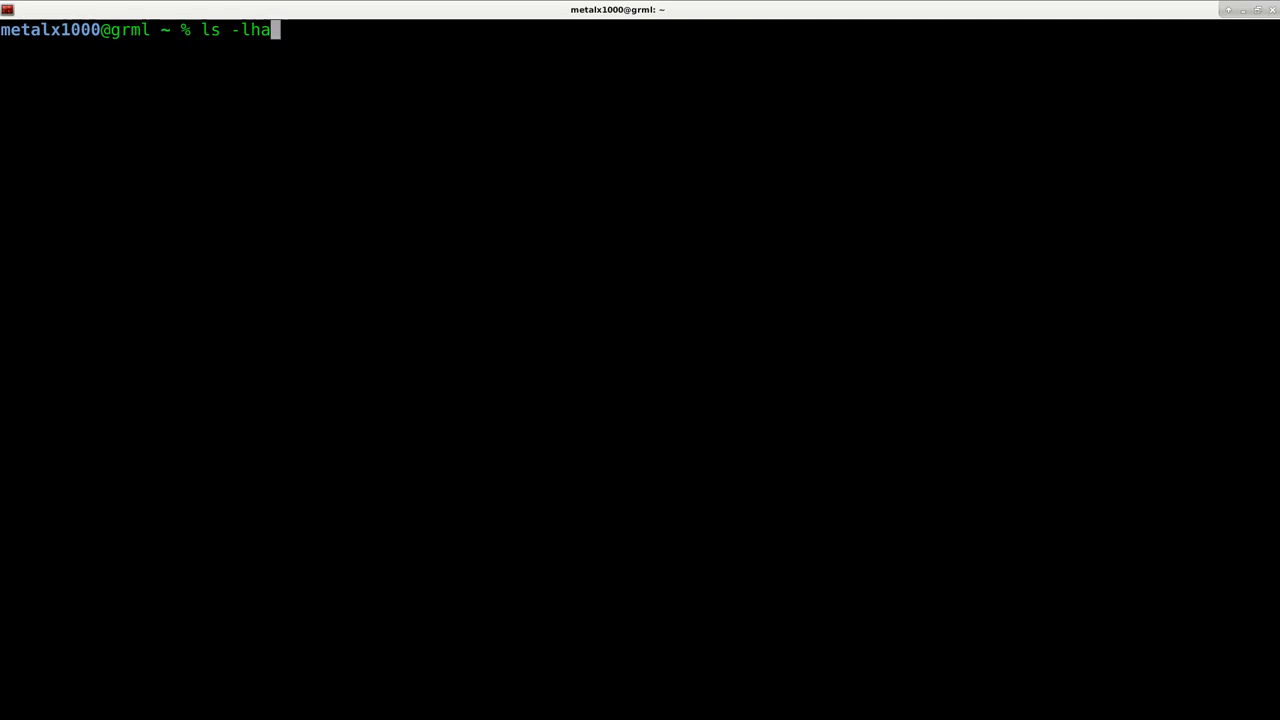
key(Return)
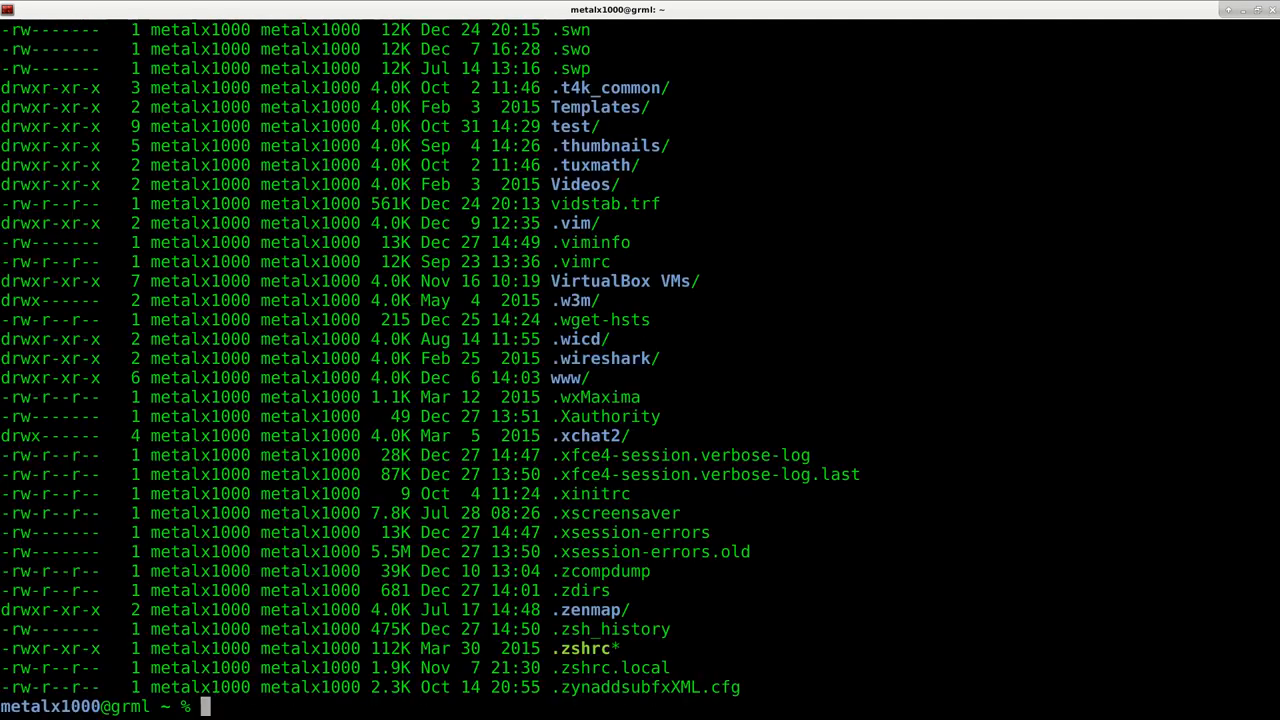
key(ctrl+l)
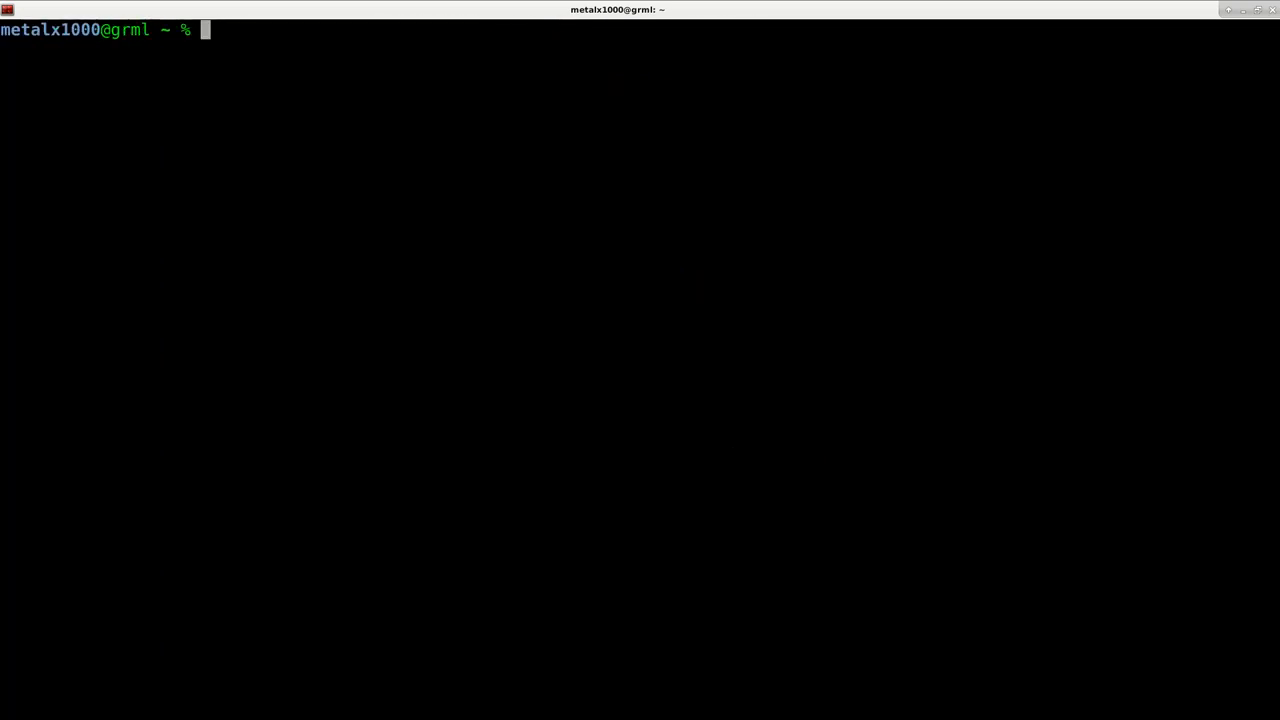
- Define alias f="ls -lha" in the current zsh session
text(alias)
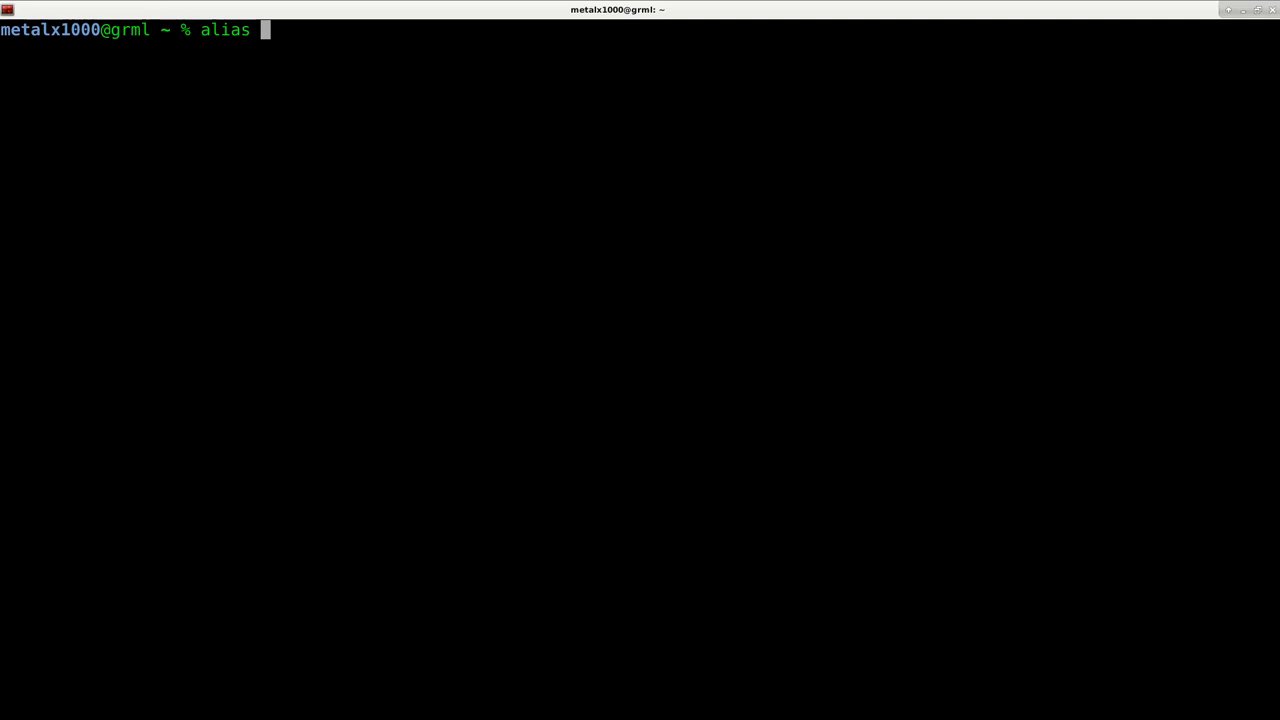
text(f=")
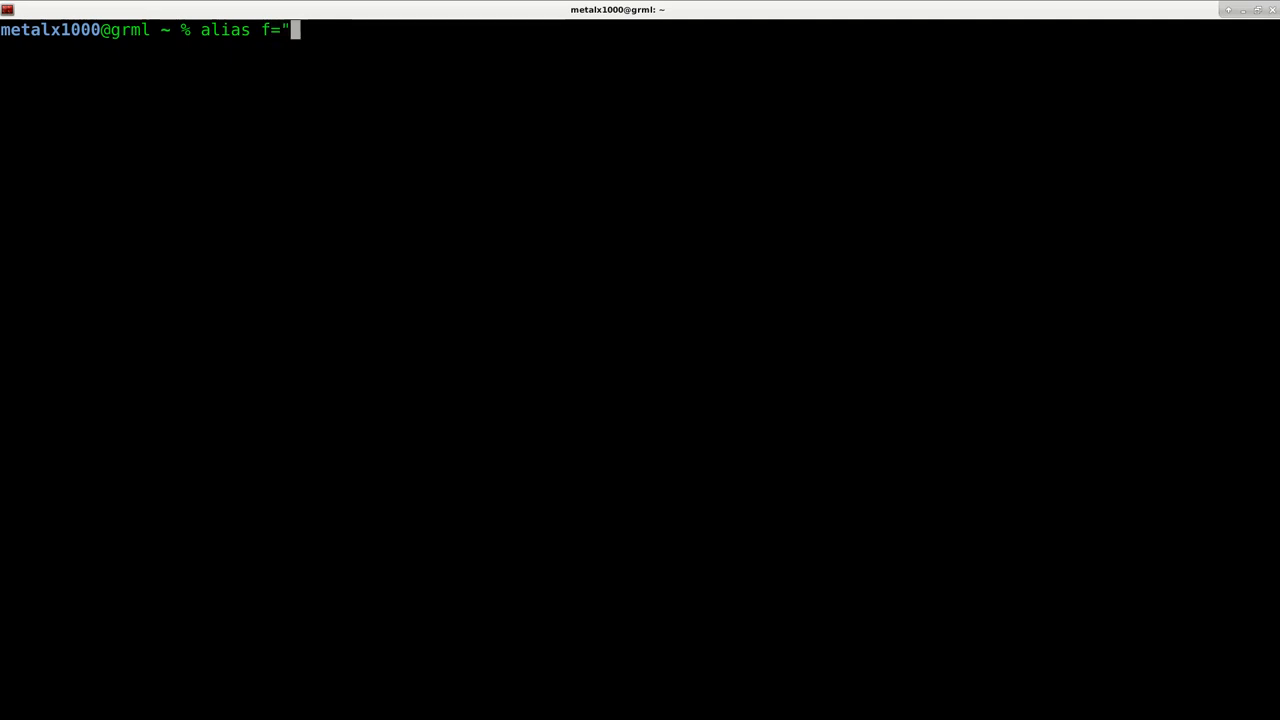
text(ls -)
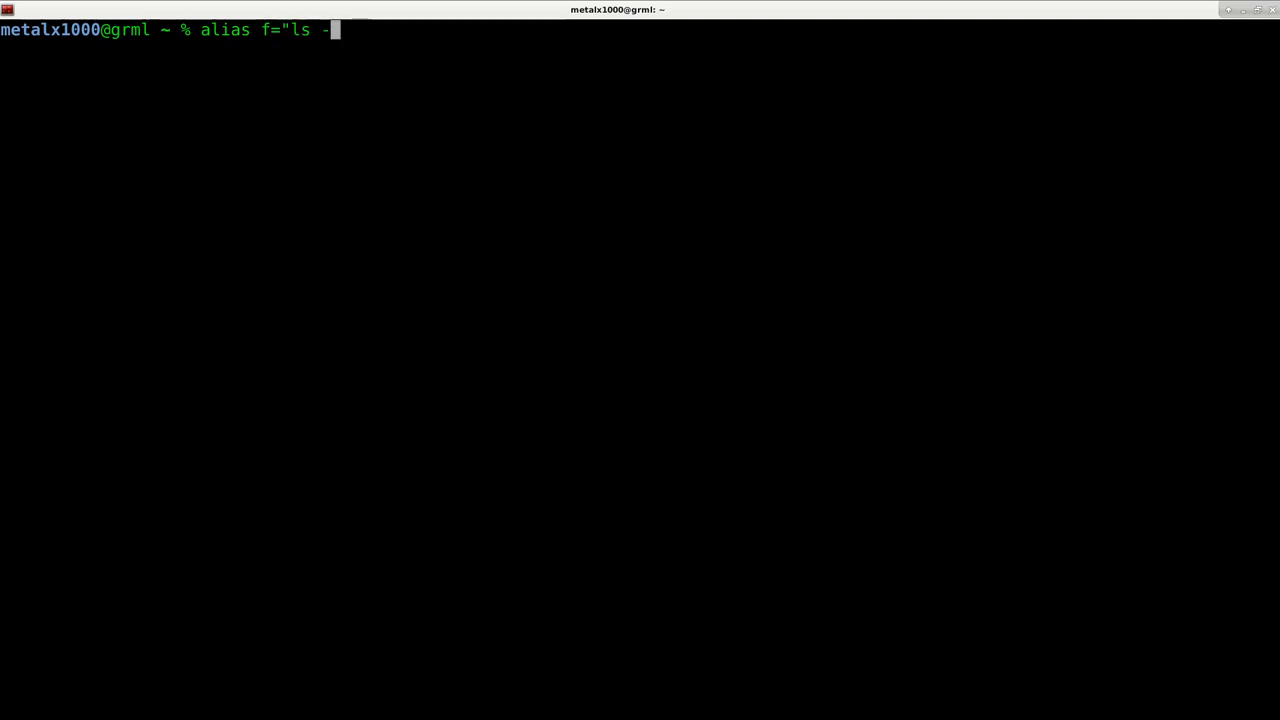
text(lha")
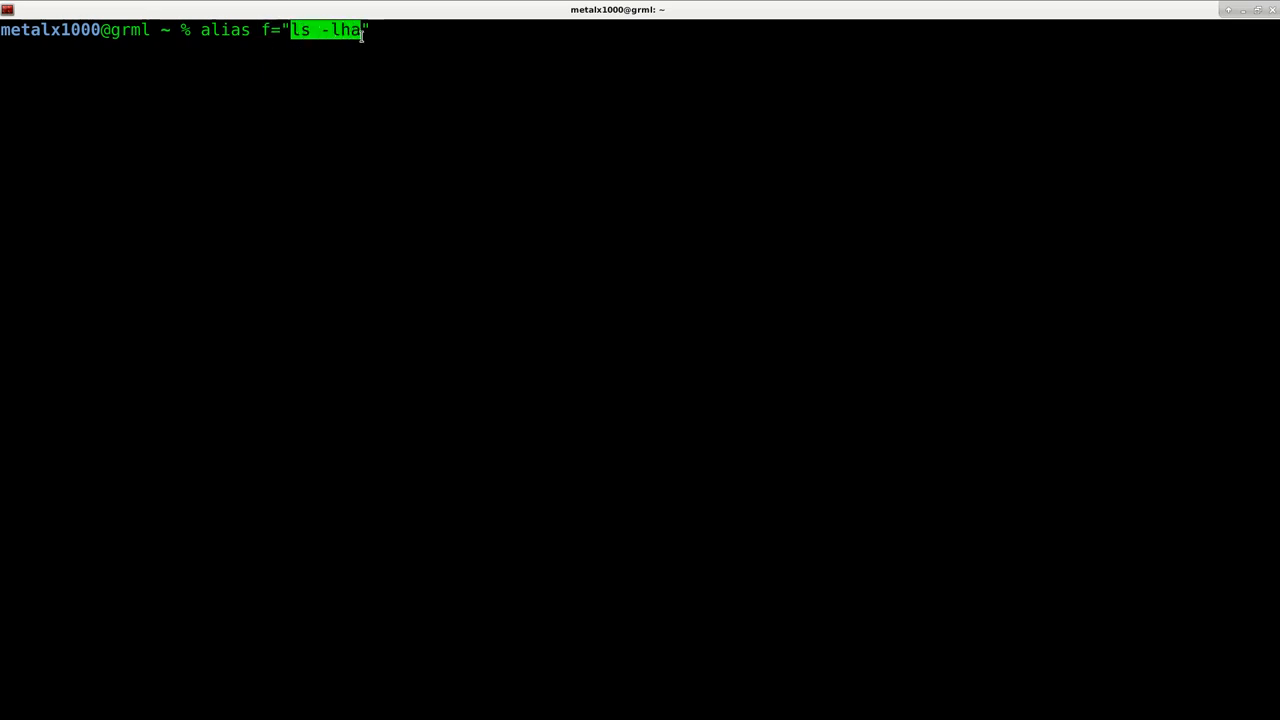
key(Return)
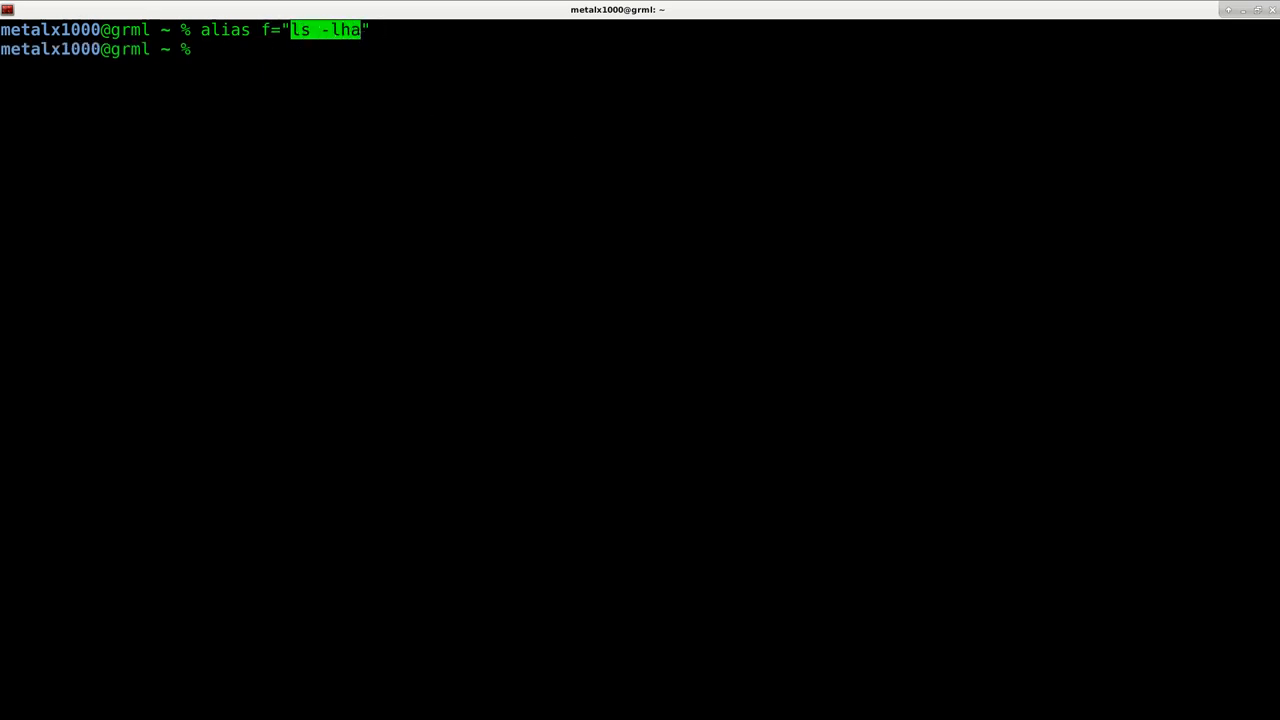
key(Return)
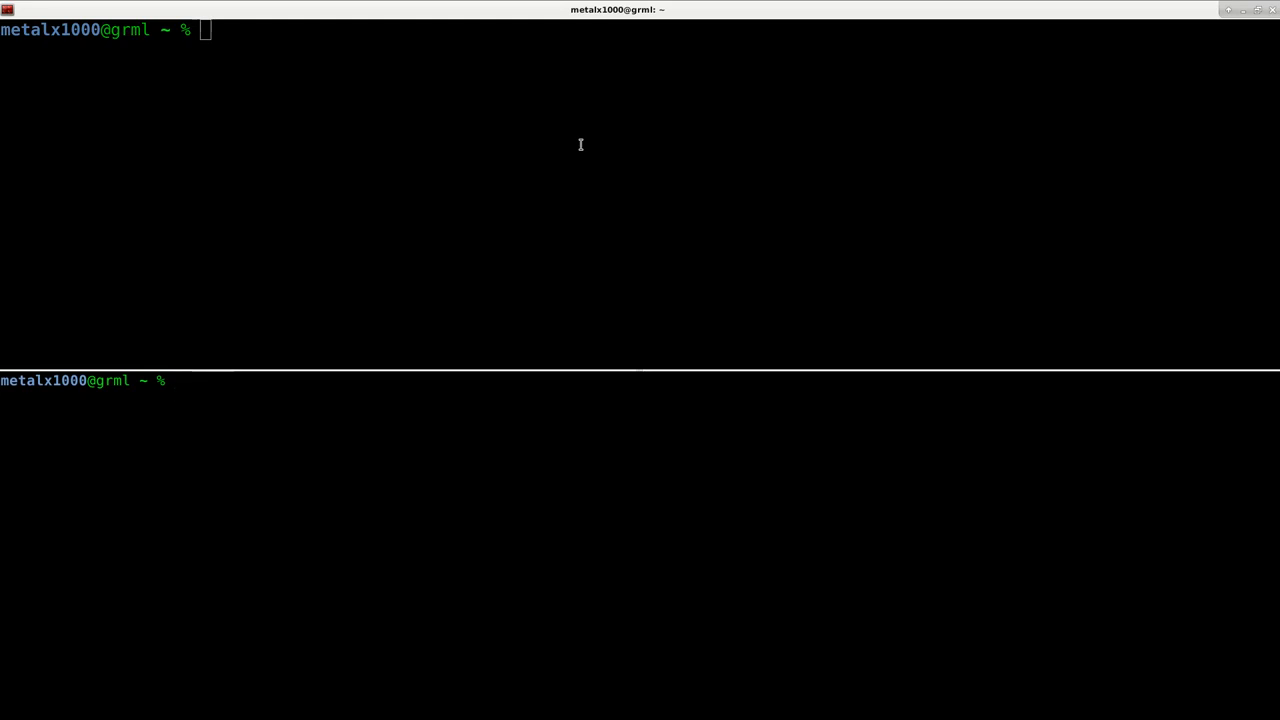
- Run f in the new shell to show 'command not found' since the alias isn't saved
text(f)
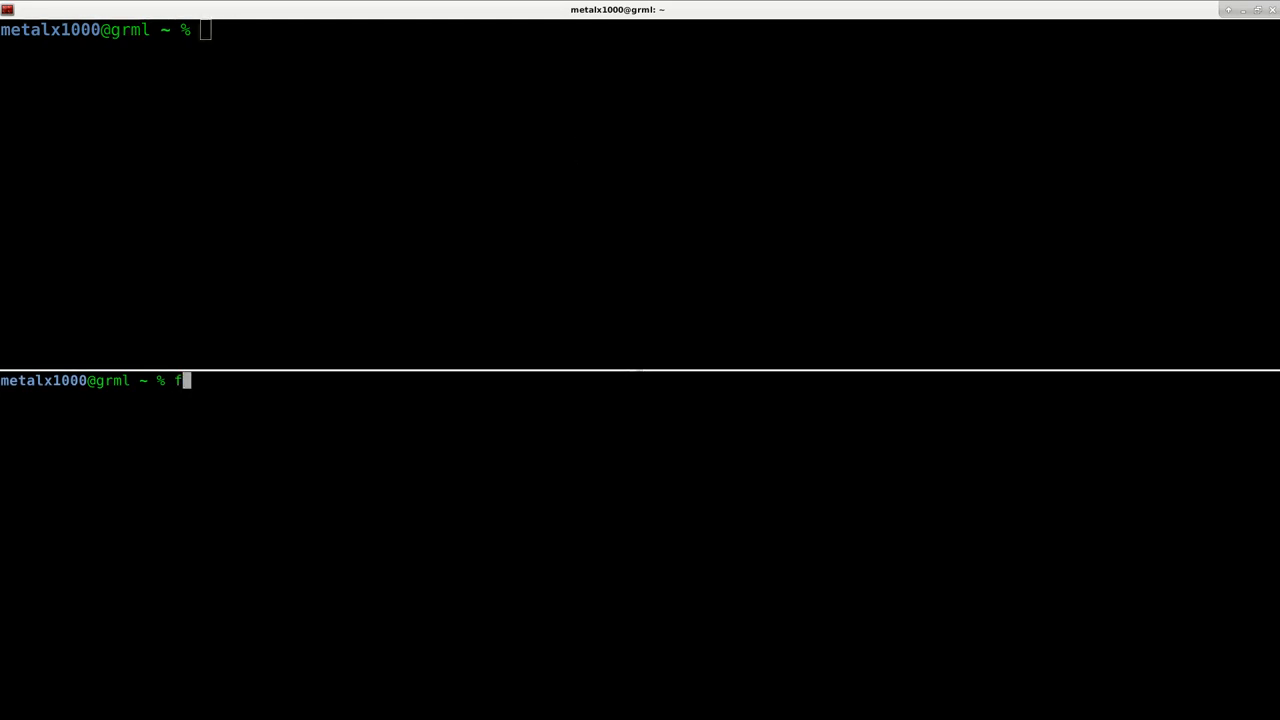
key(Return)
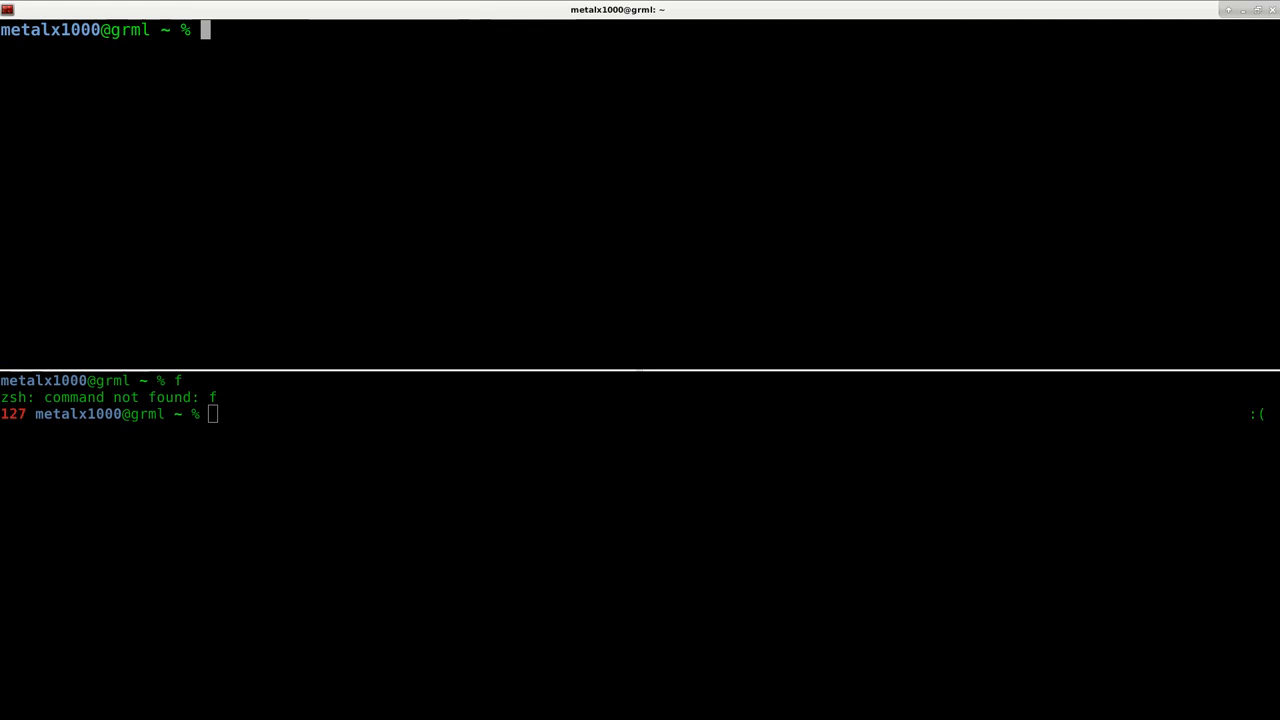
mouse_move(592, 136)
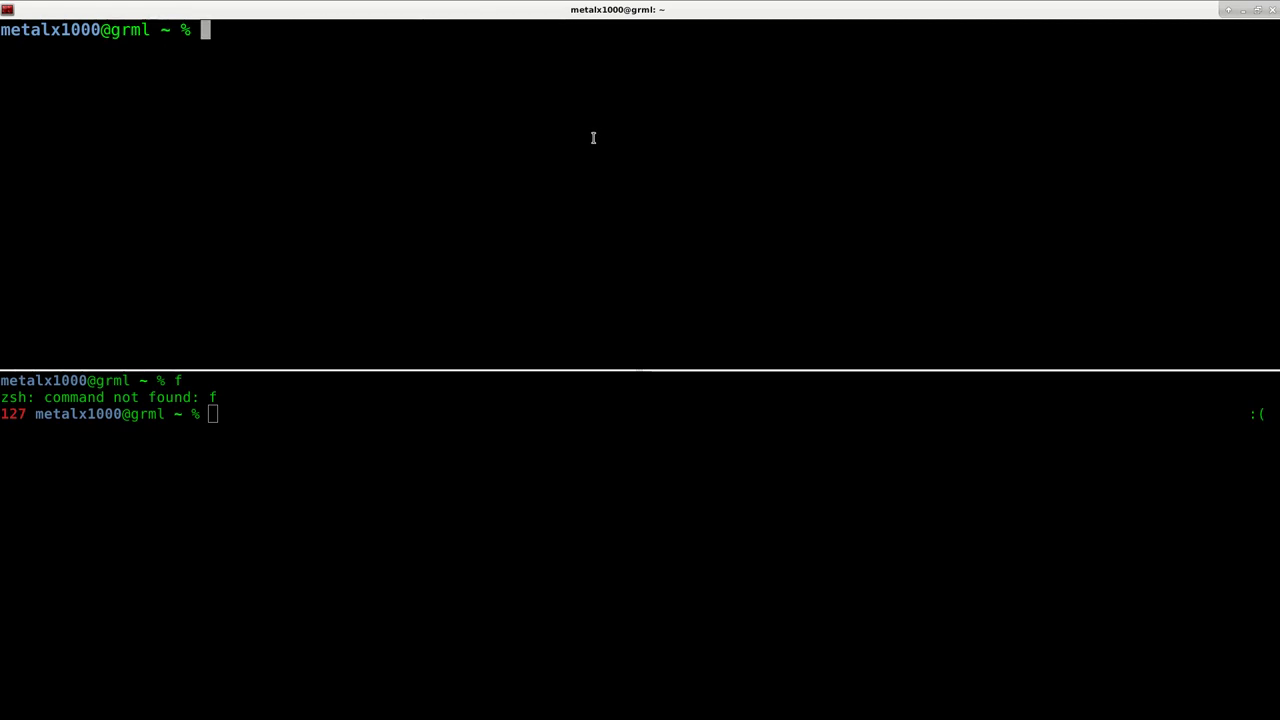
mouse_move(588, 142)
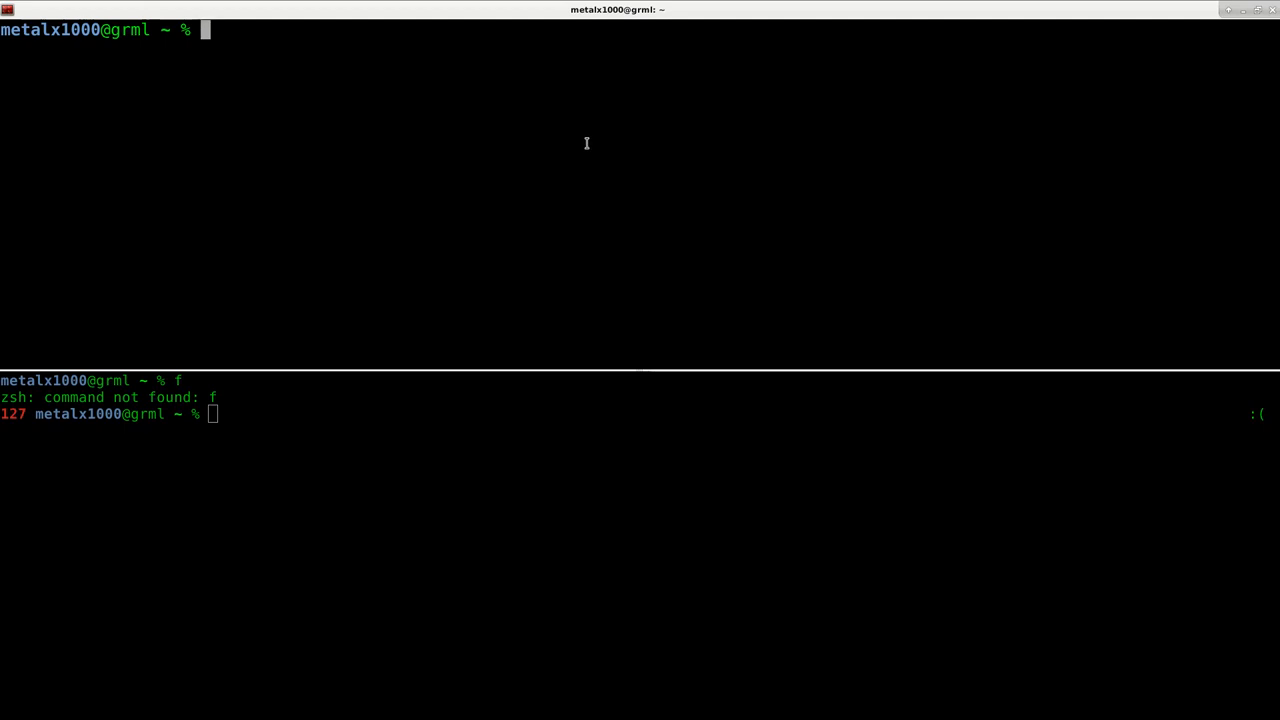
mouse_move(372, 192)
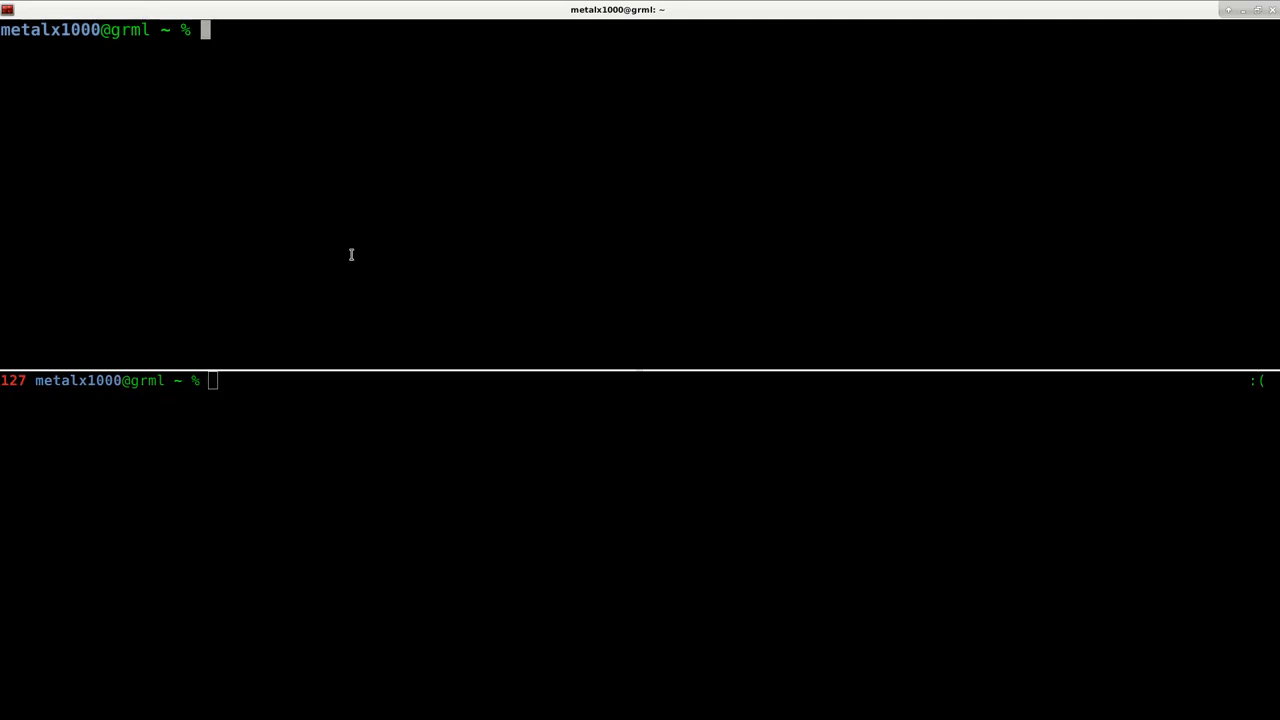
- Run ls .bashrc to confirm the file exists in the home folder
text(ls)
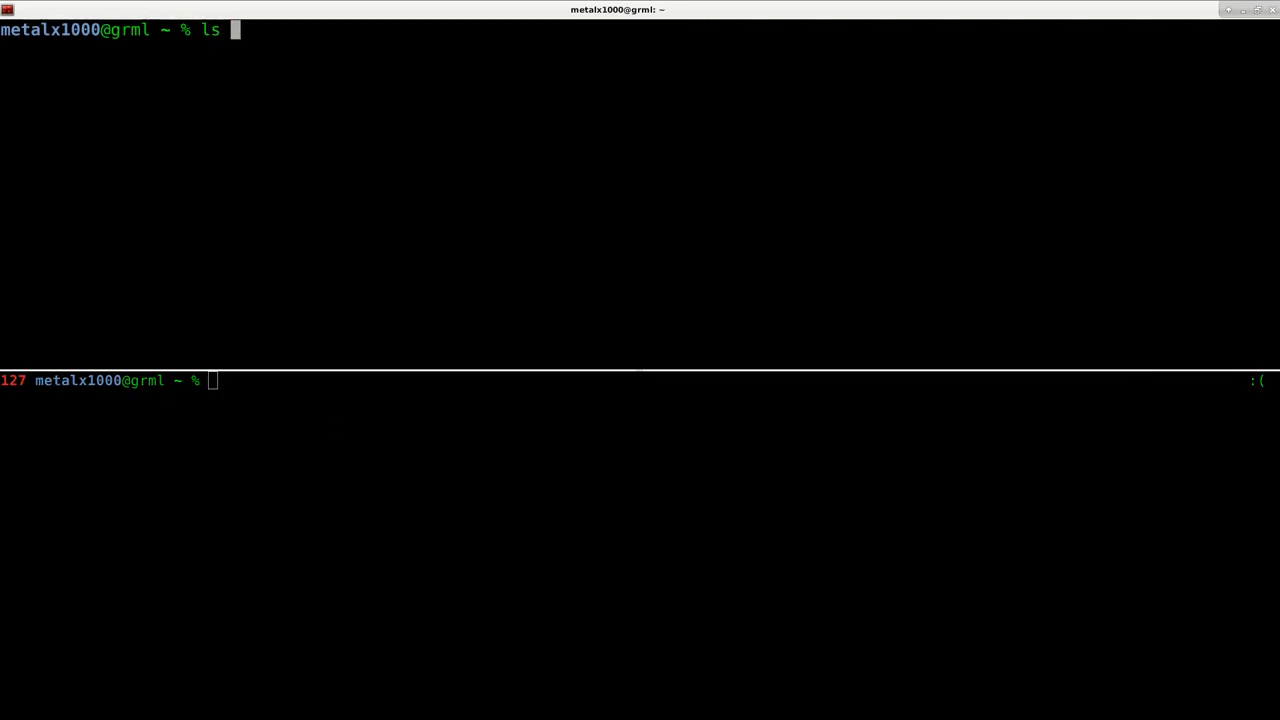
text(.bashrc)
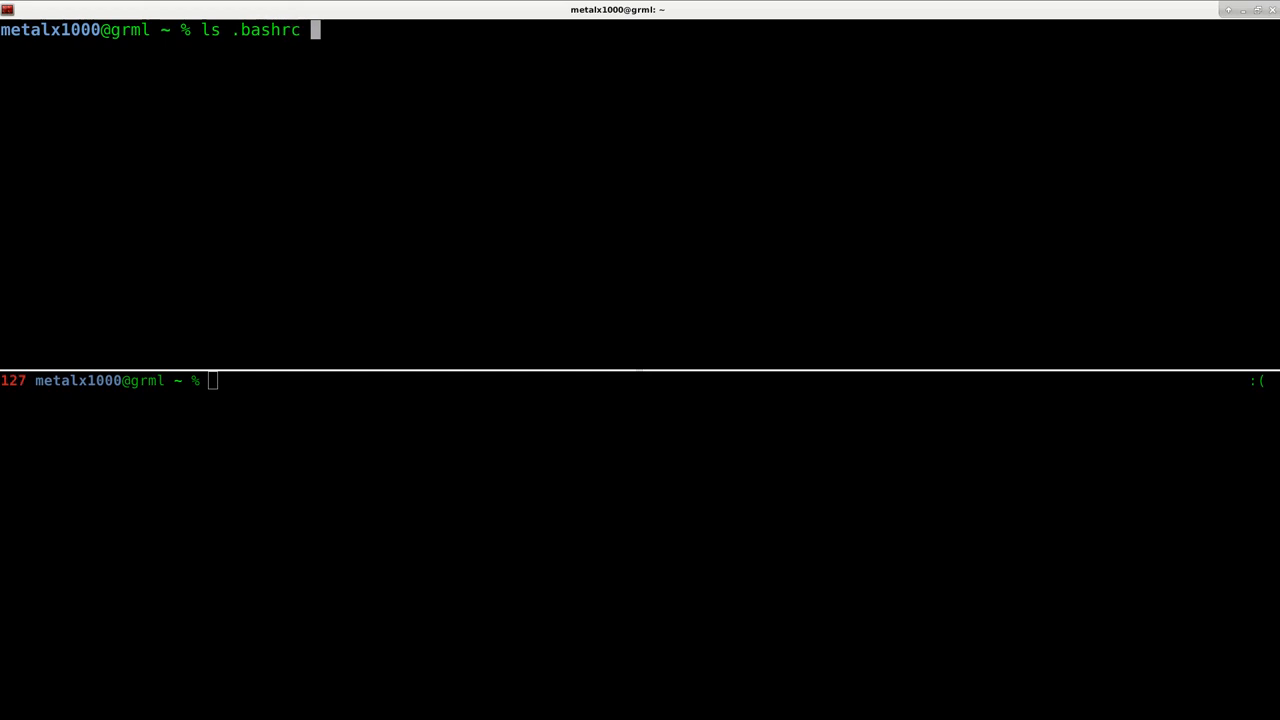
key(Return)
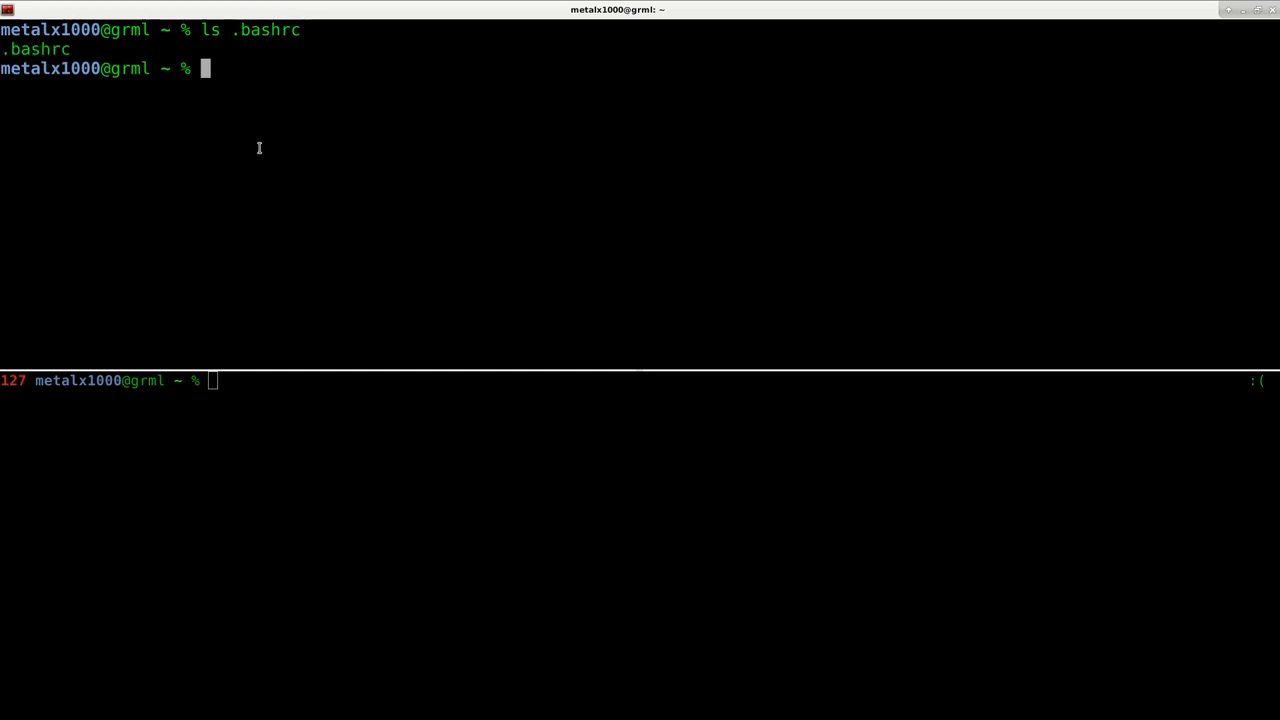
double_click(36, 48)
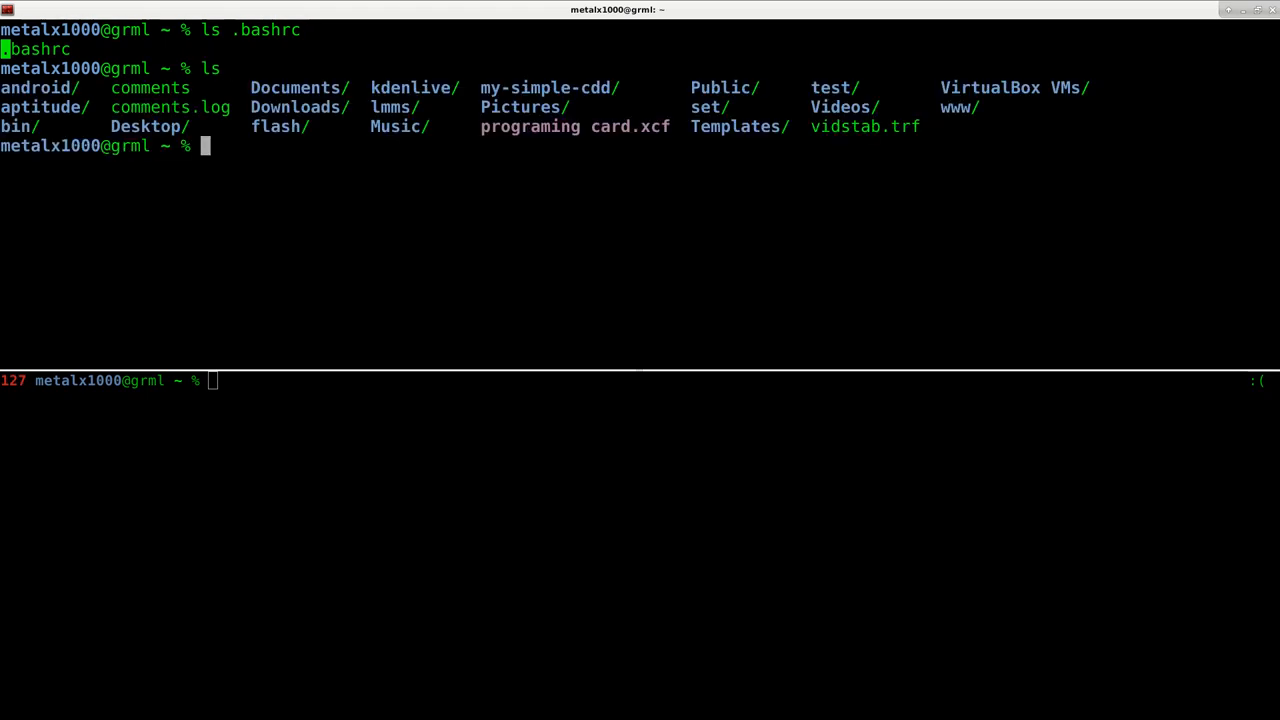
- List the home folder contents including hidden files, then begin the vim command
text(ls)
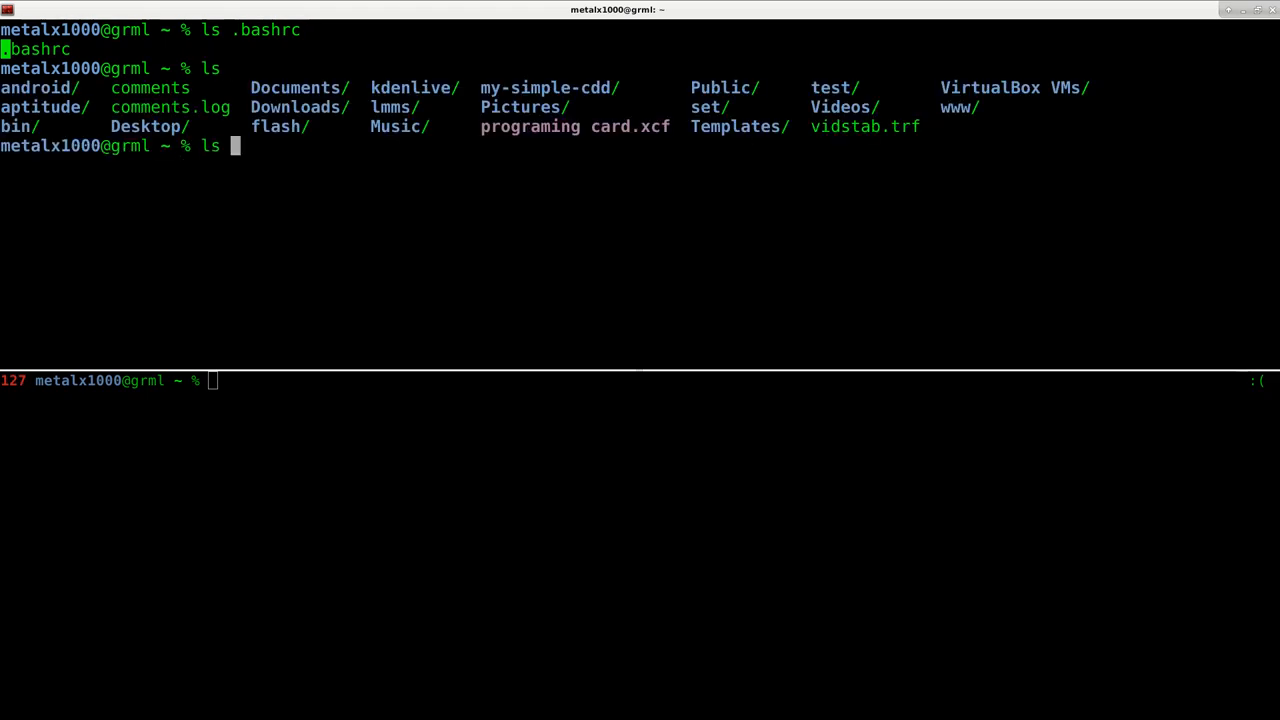
key(Return)
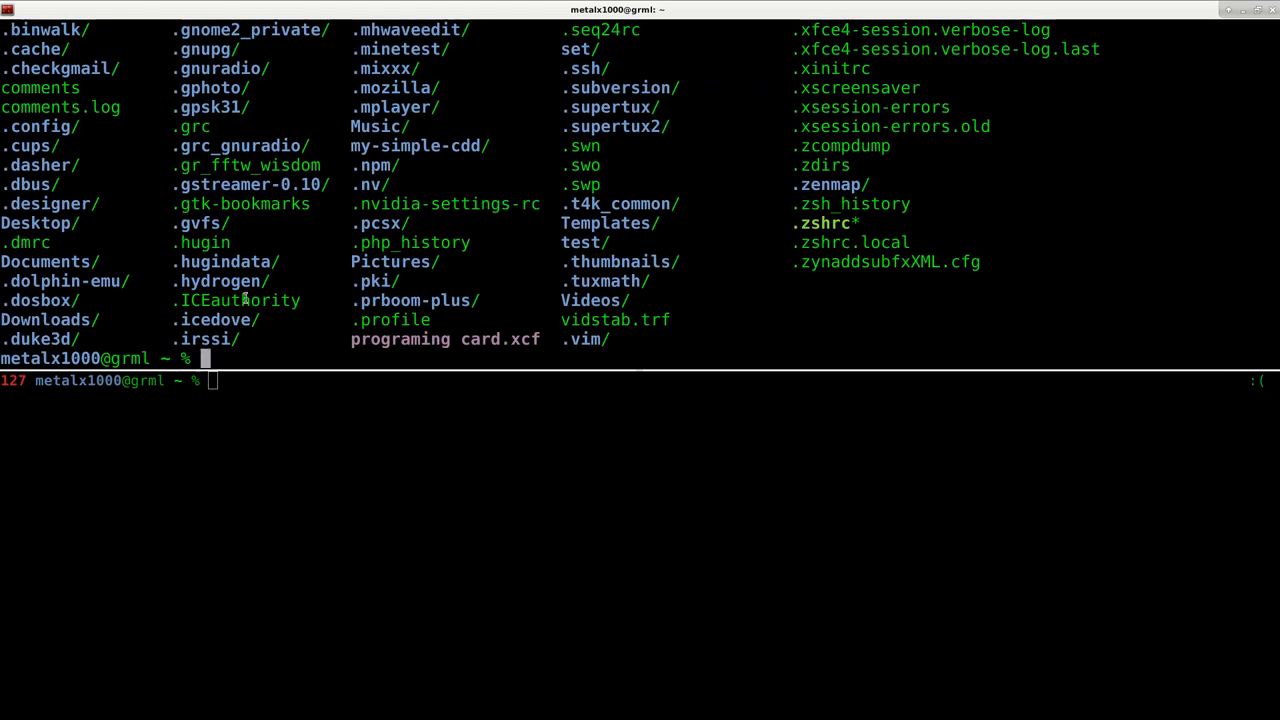
text(vim)
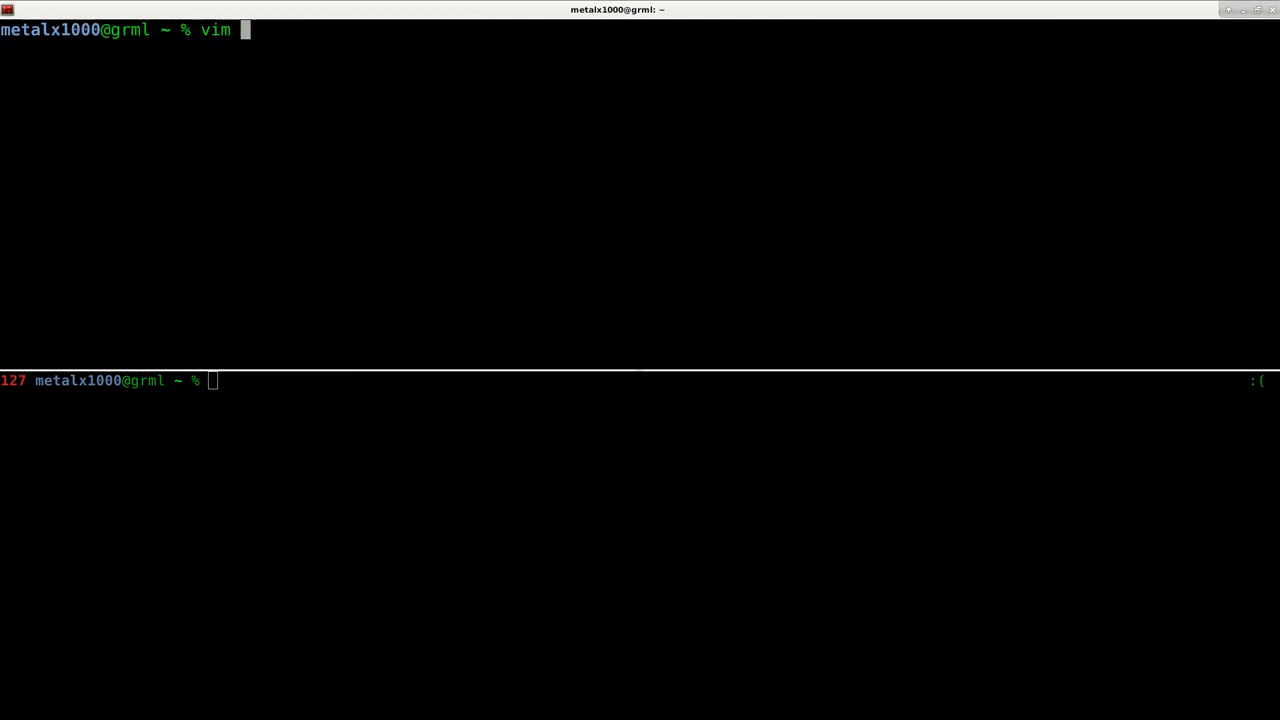
- Edit .bashrc in Vim and add the line alias f="ls -lha" under the comments
text(.bash)
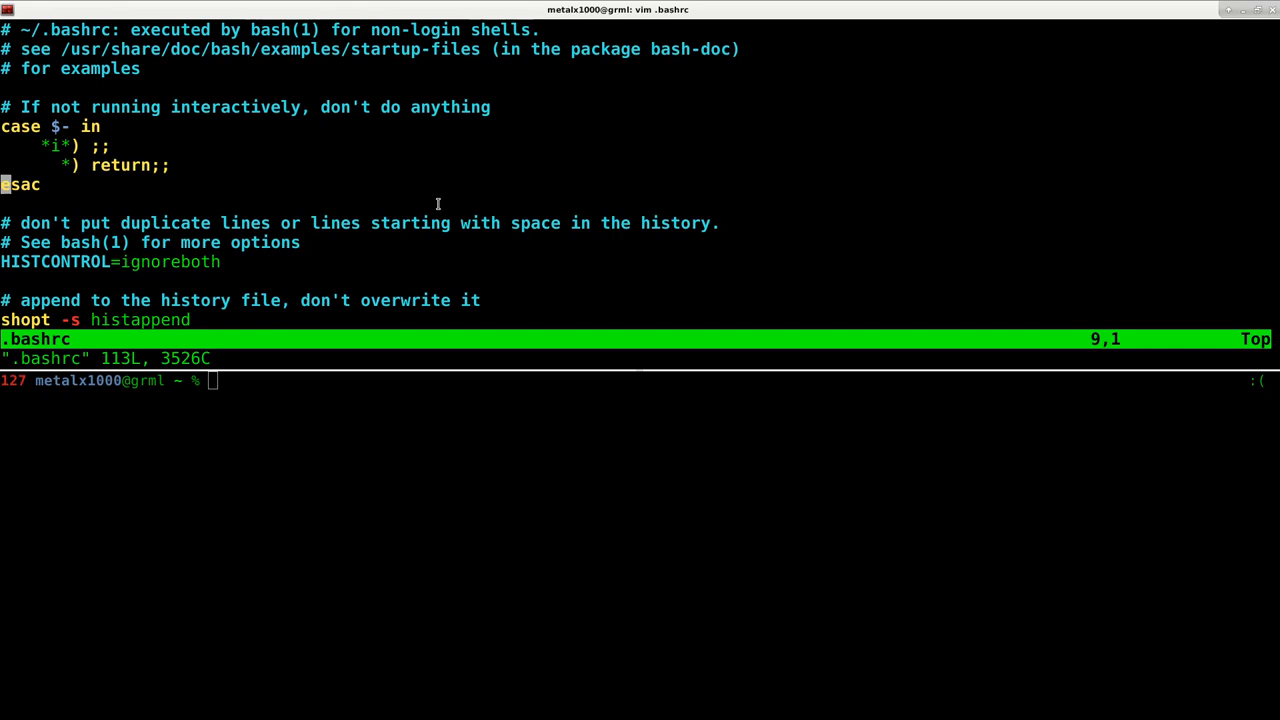
scroll(down, 3)
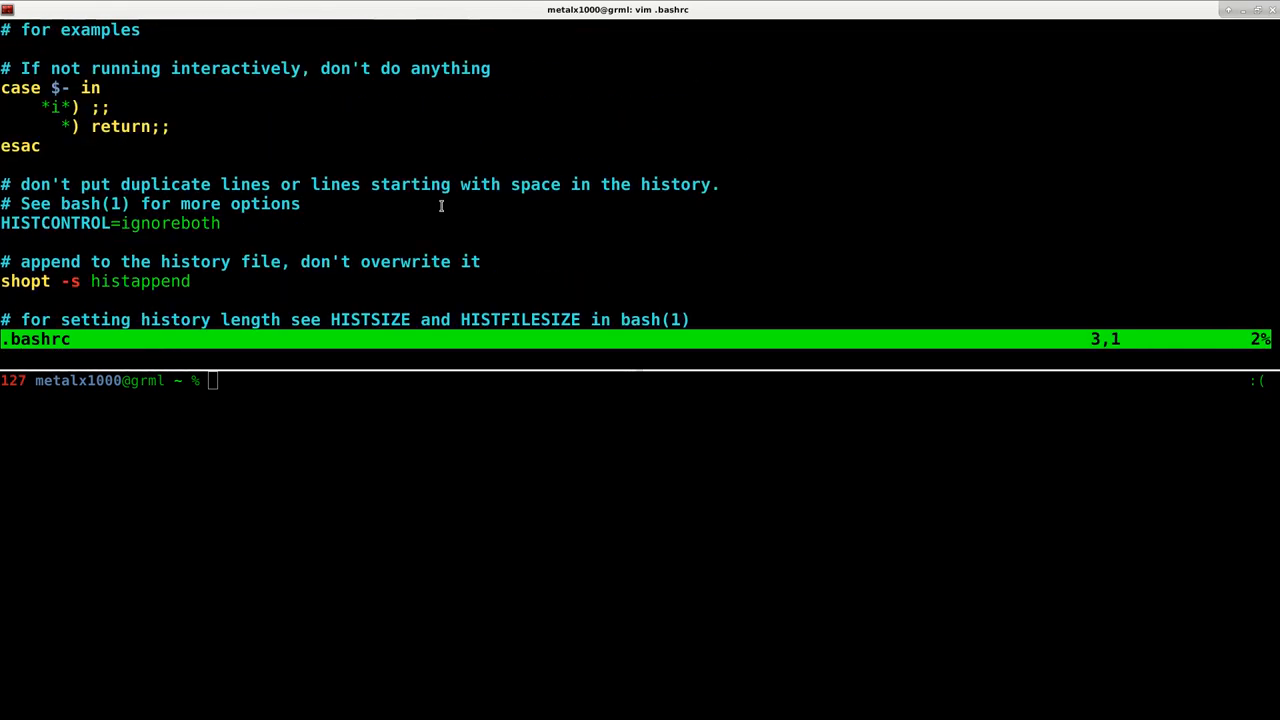
scroll(up, 3)
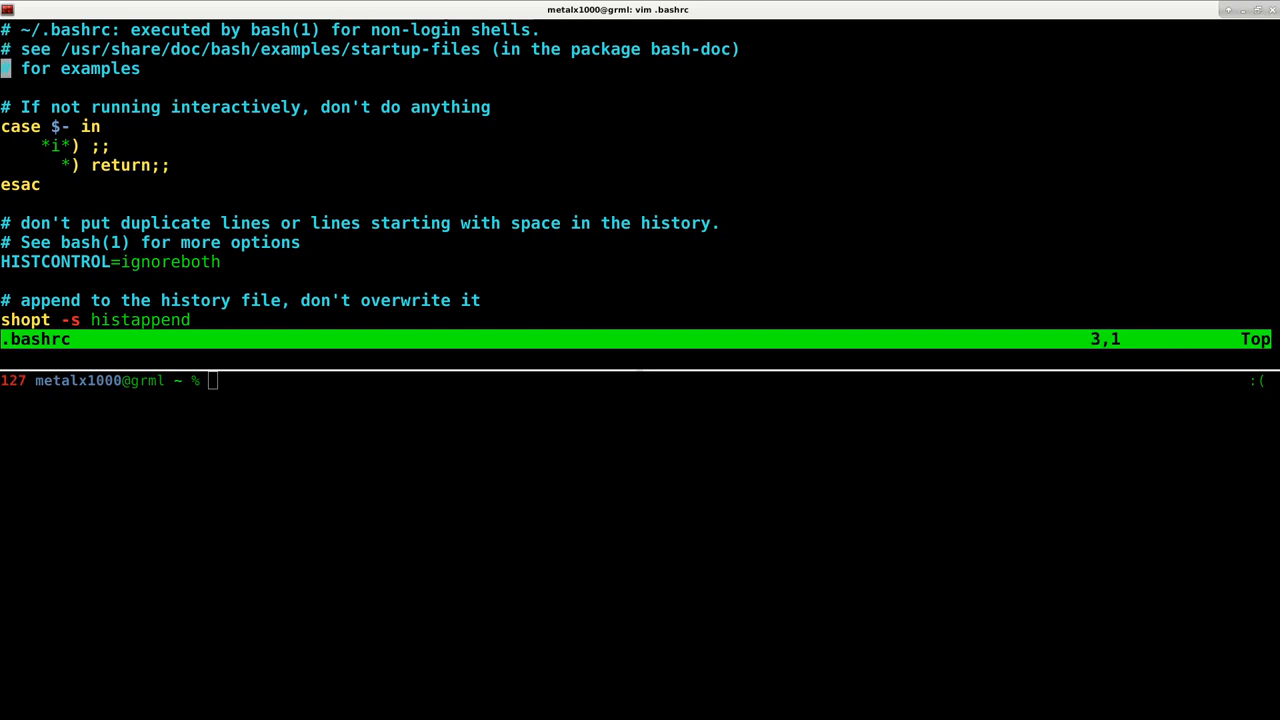
text(alsi)
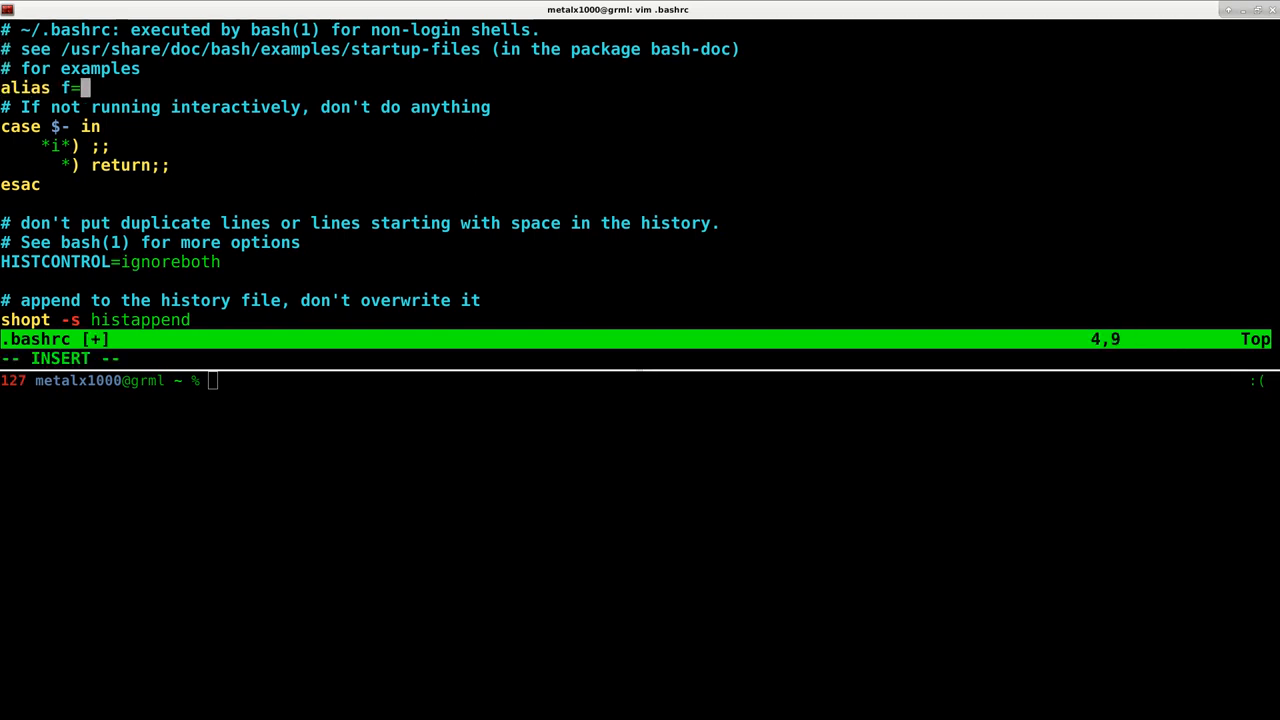
text("ls ")
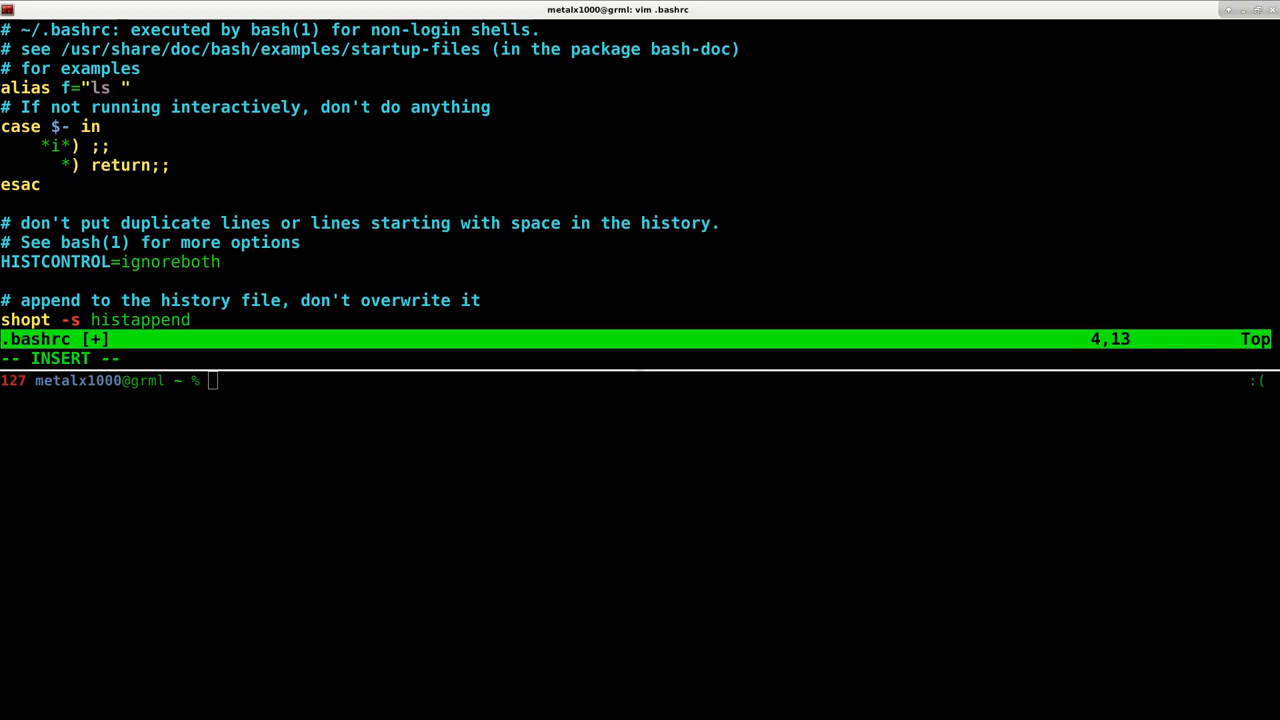
text(-lha)
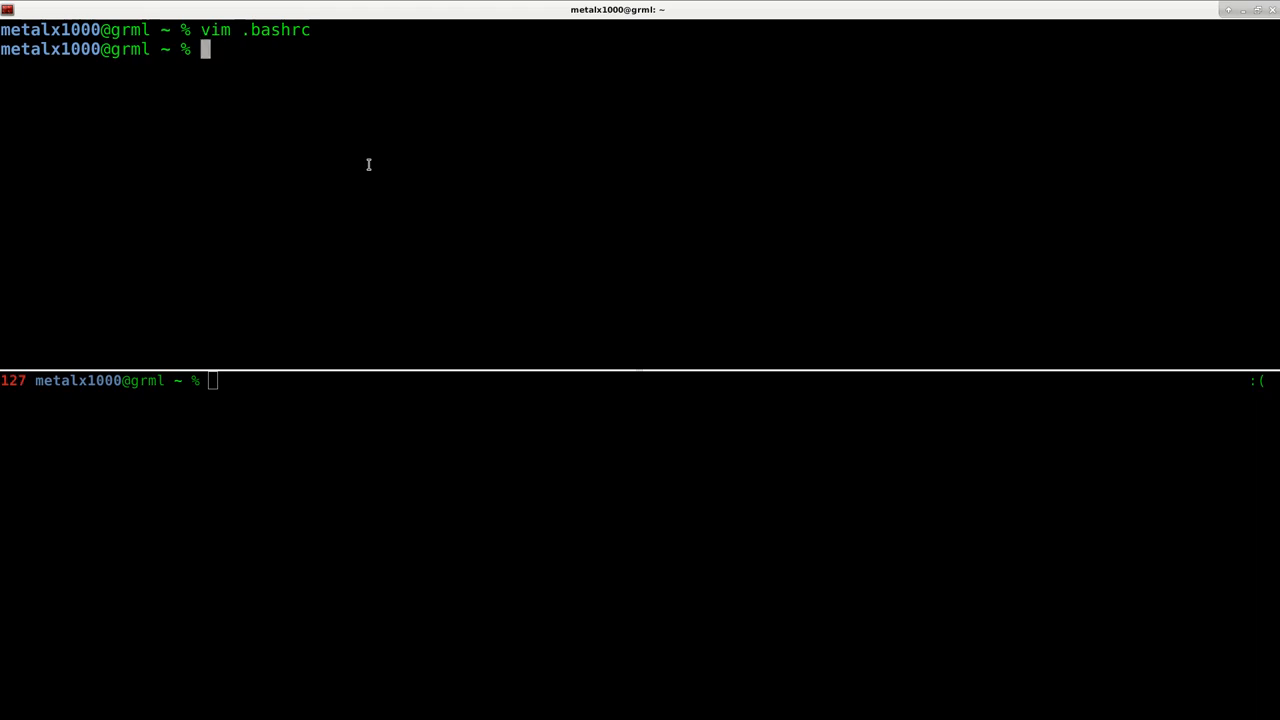
- Compose the command vim .zshrc.local, fixing the mistyped file name
text(vim)
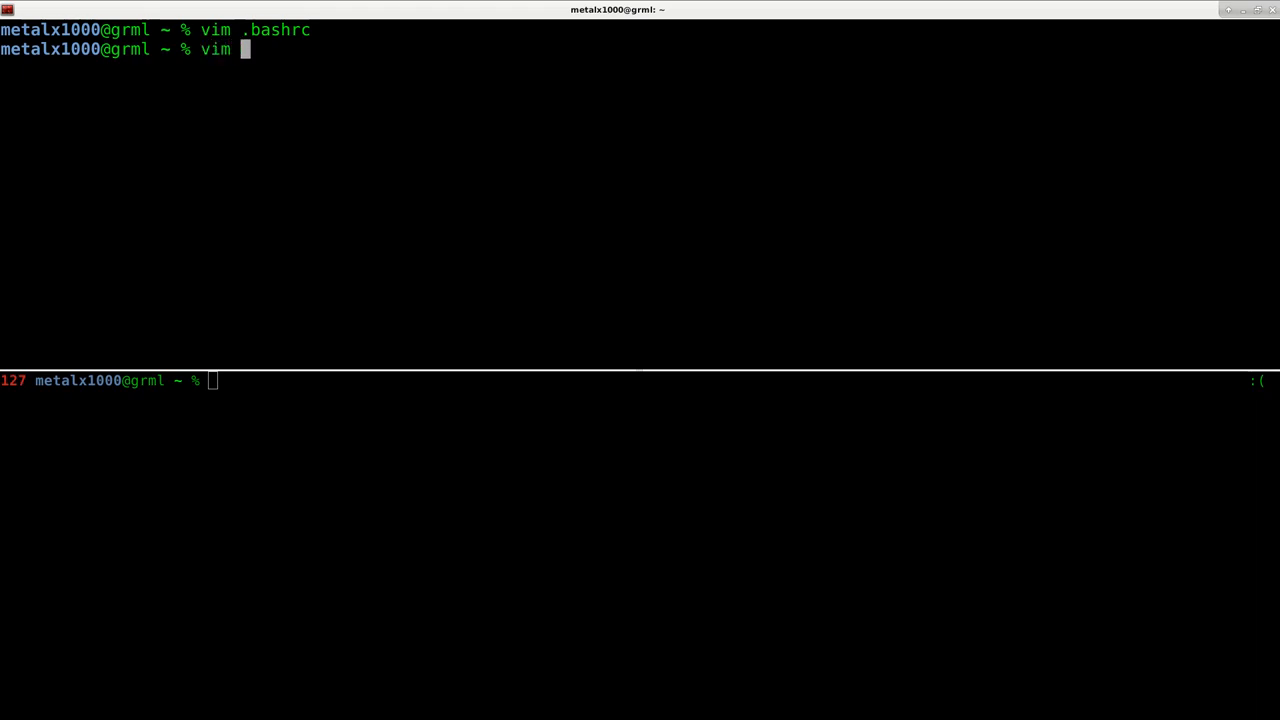
text(.zah)
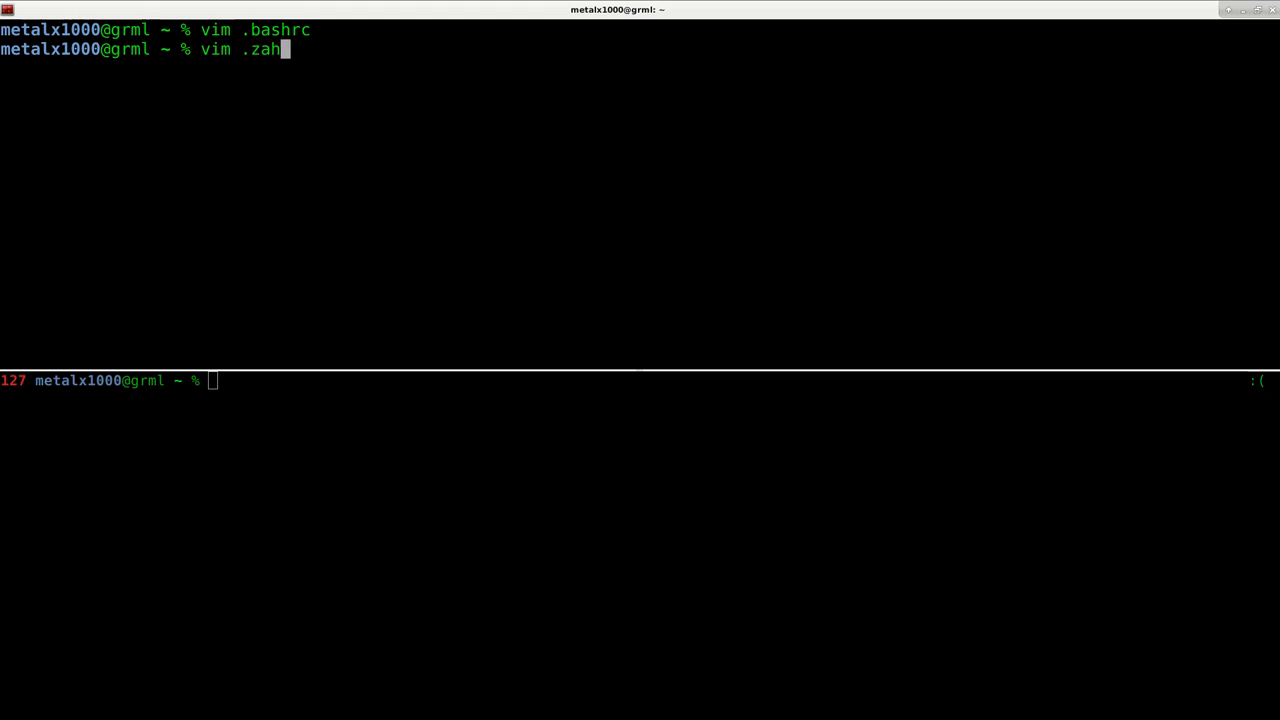
key(BackSpace)
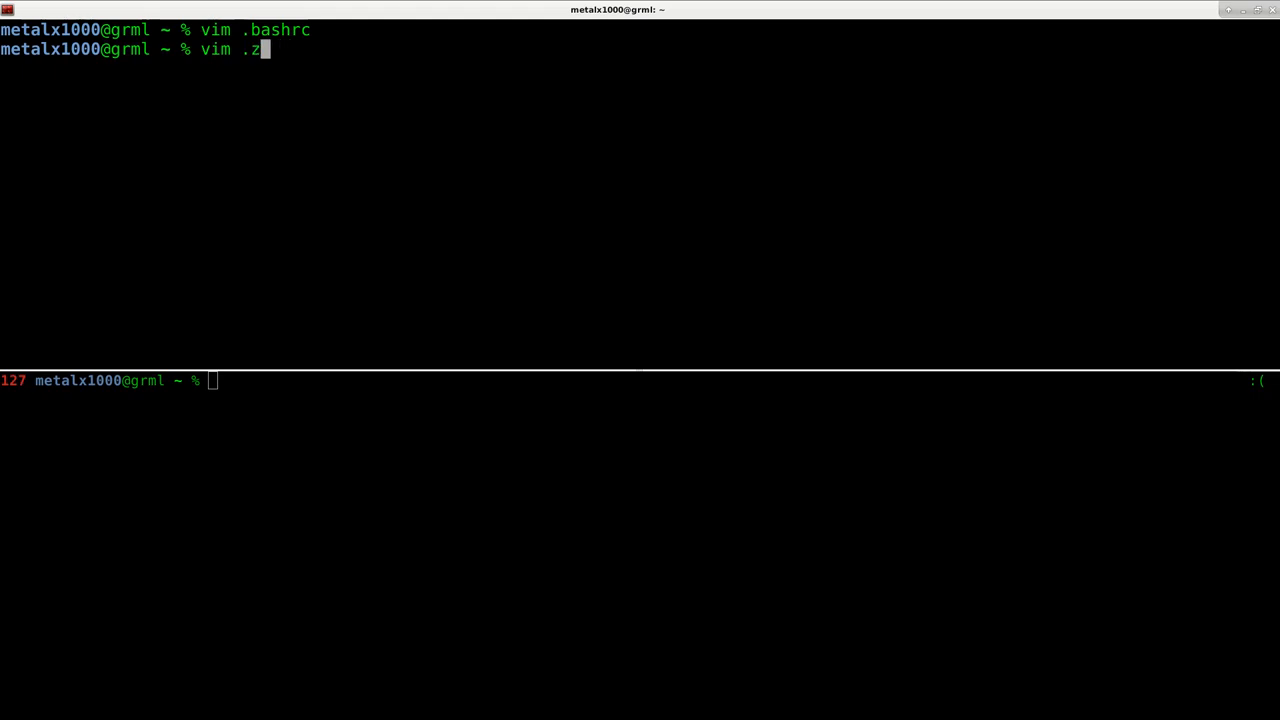
text(shrc)
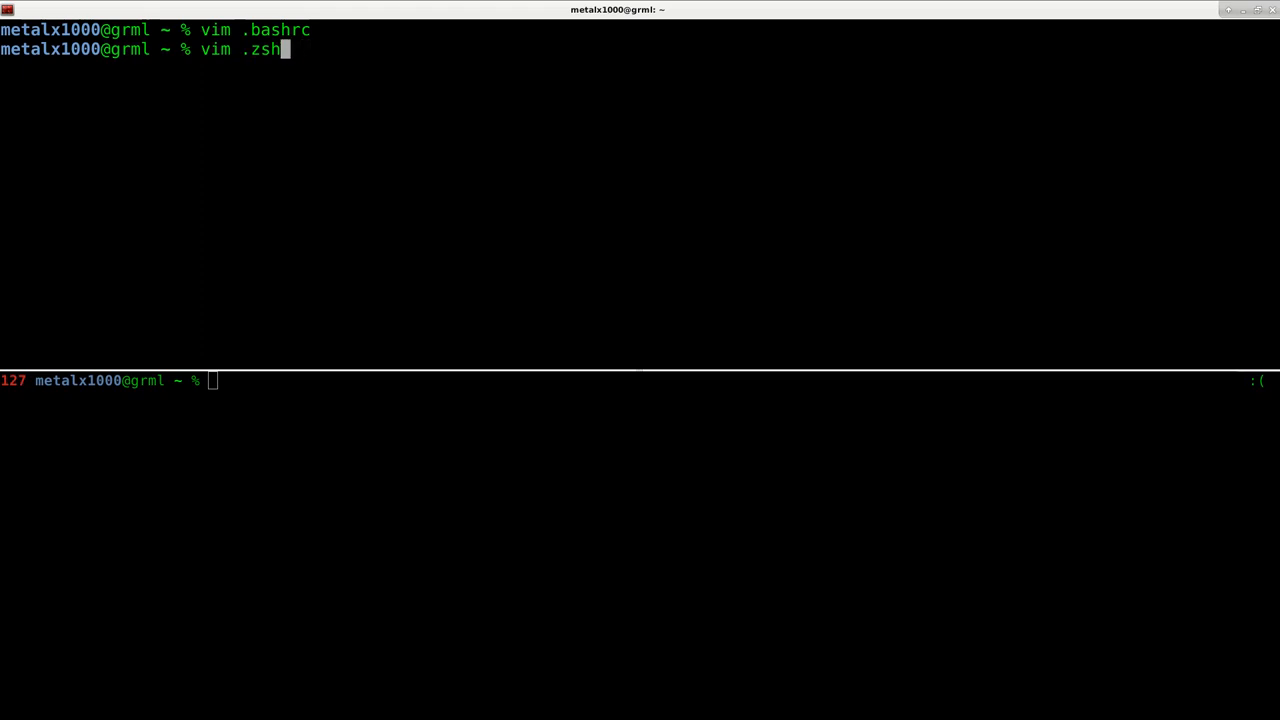
text(.local)
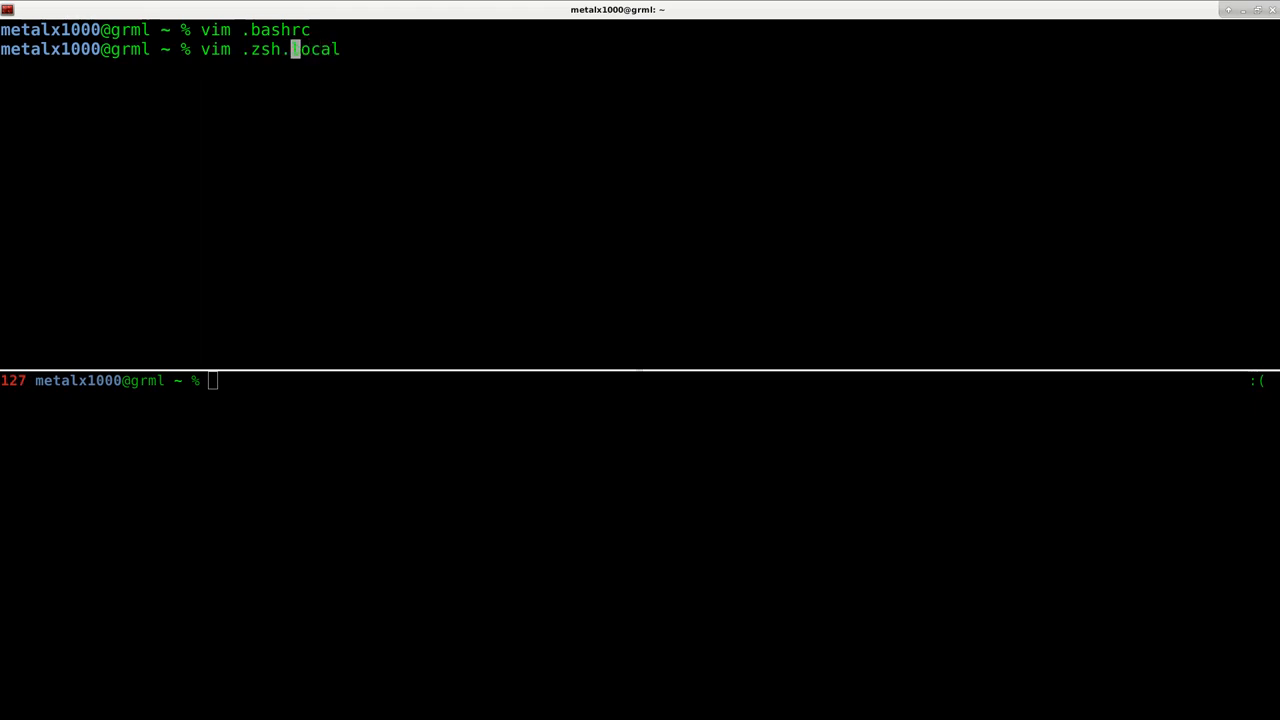
text(_)
click(640, 380)
text(bash)
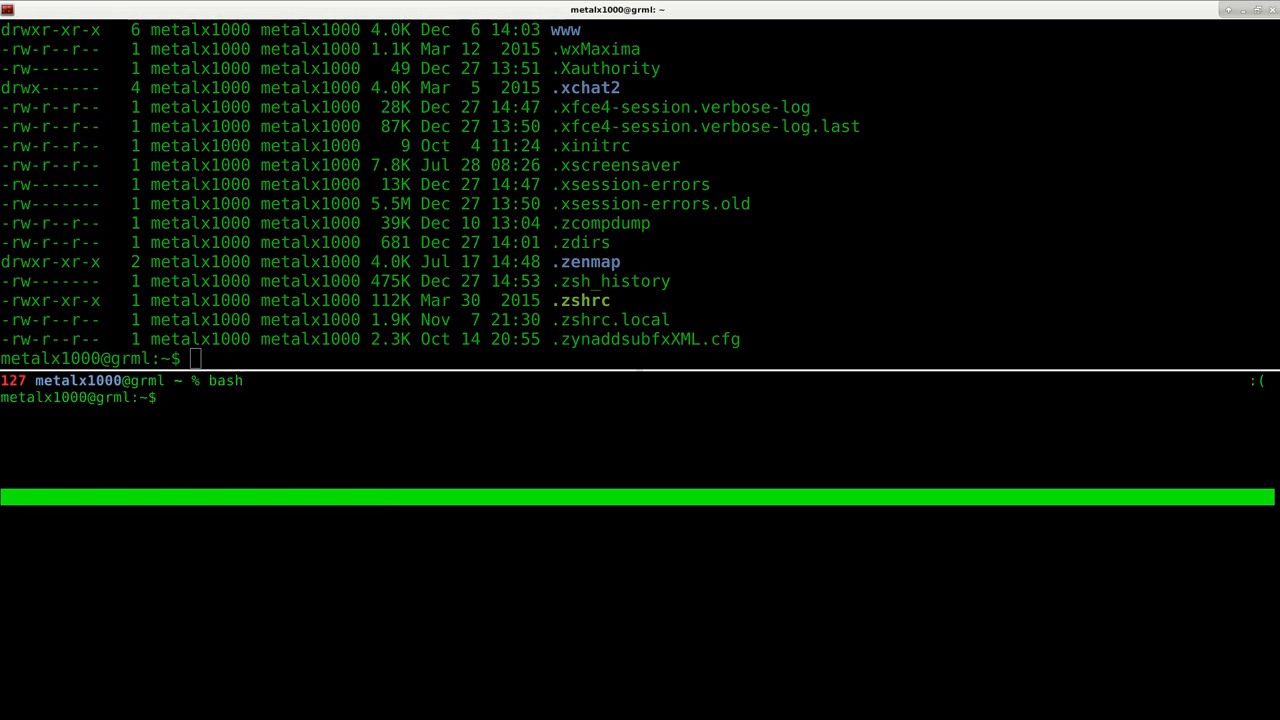
- Run f for the ls -lha listing in bash, exit back to zsh, and clear the screen
key(Return)
text(exit)
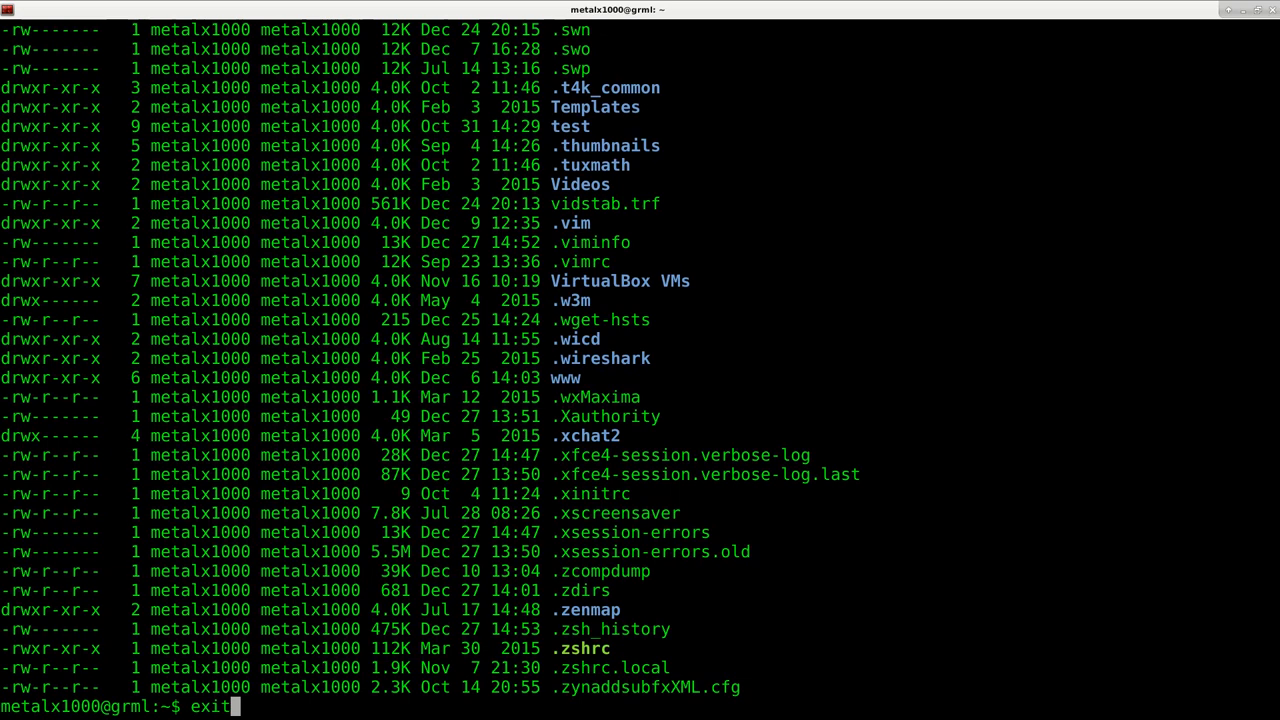
key(Return)
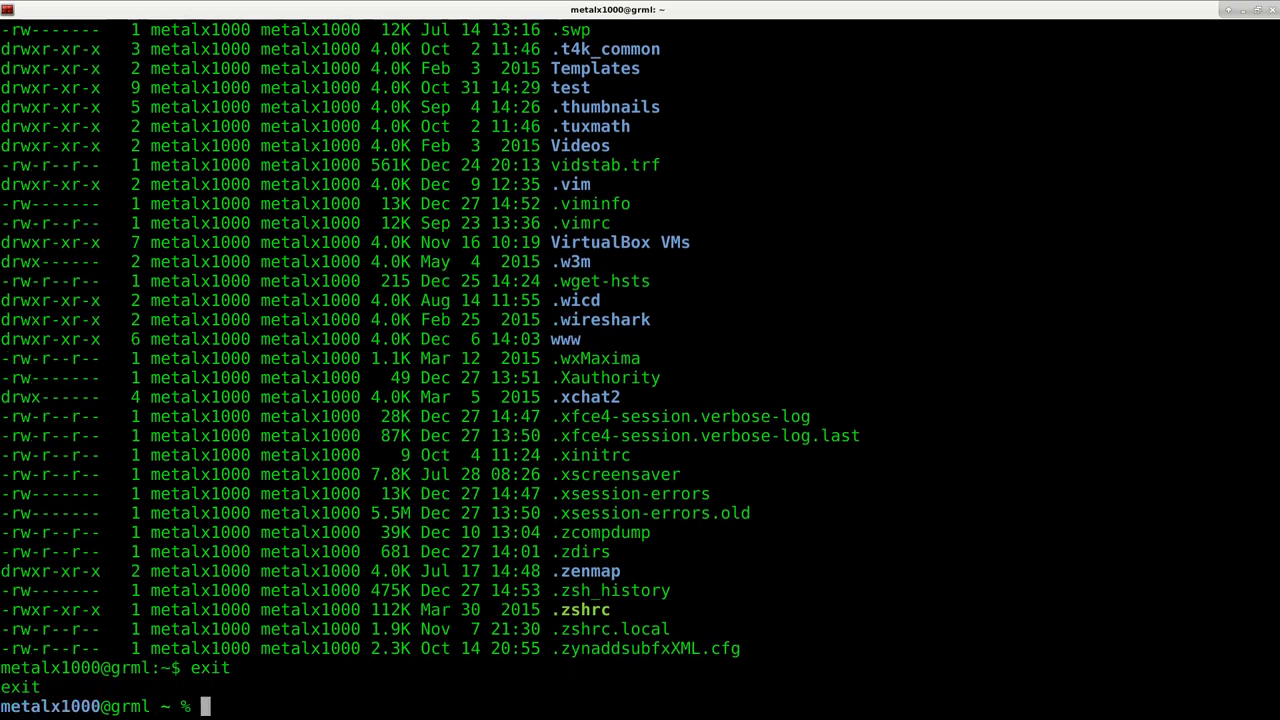
key(ctrl+l)
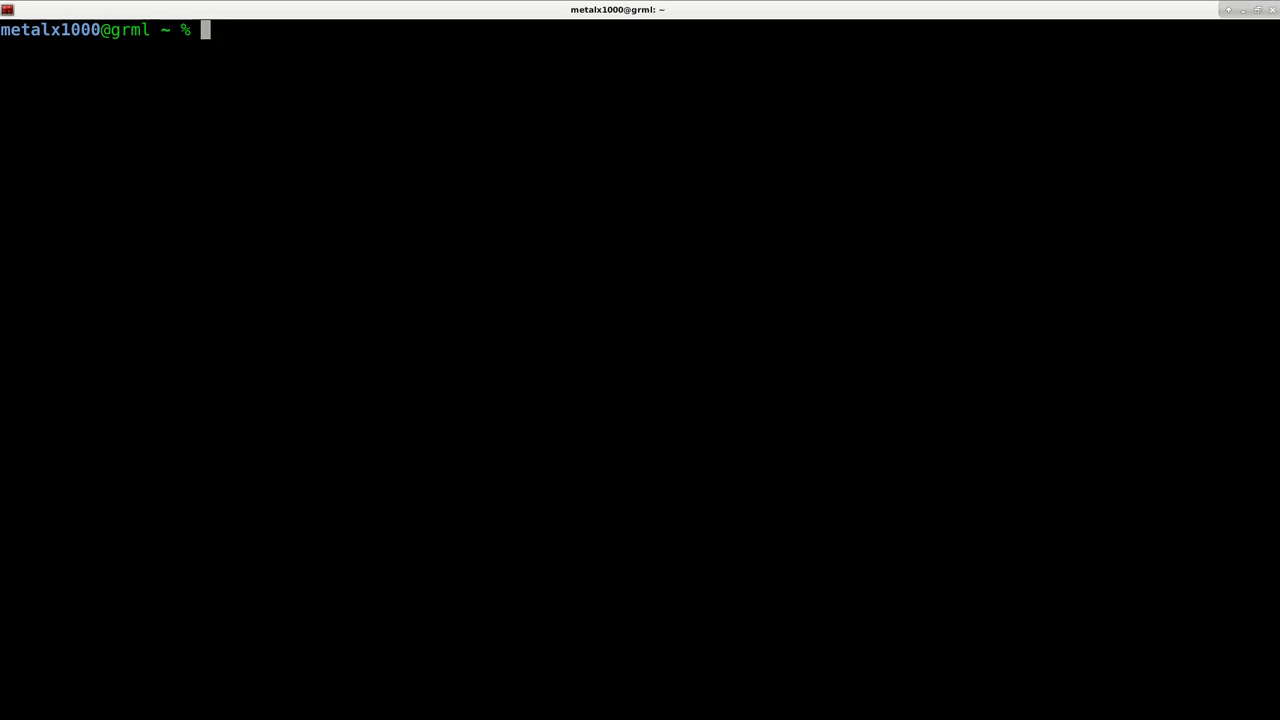
mouse_move(432, 252)
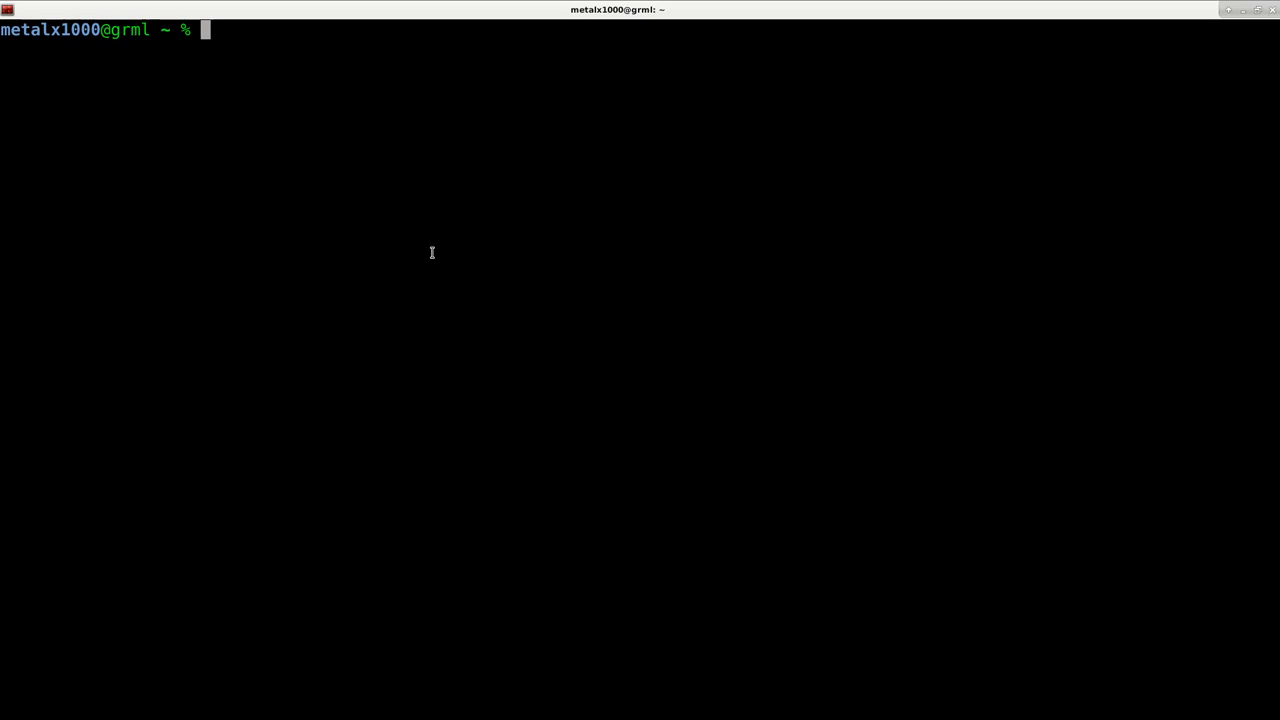